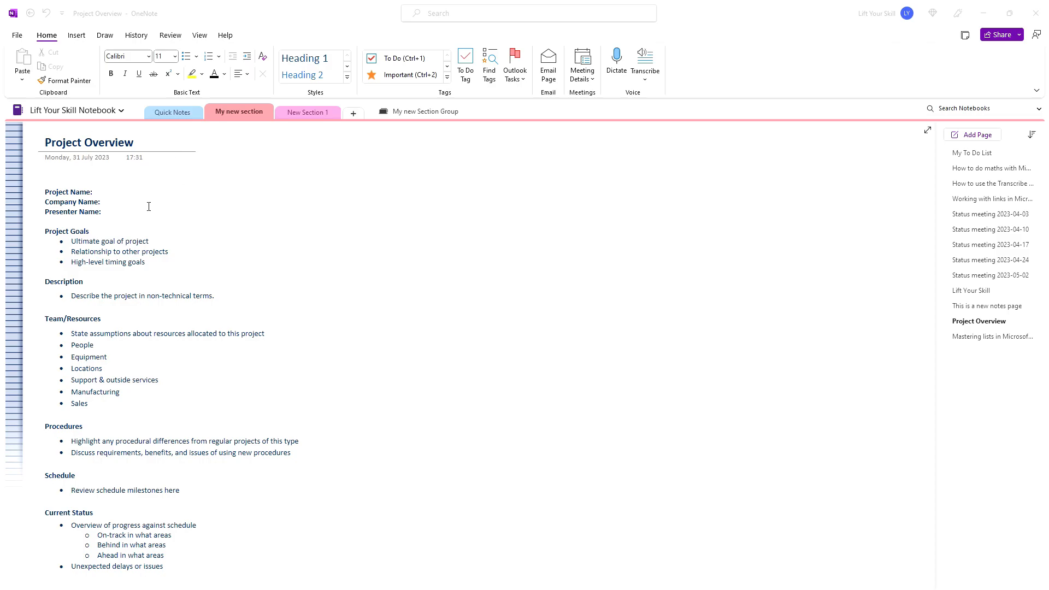
- Enter 'Mastering OneNote' as the project name and 'Lift Your Skill' as the company, then copy
scroll("down", 3)
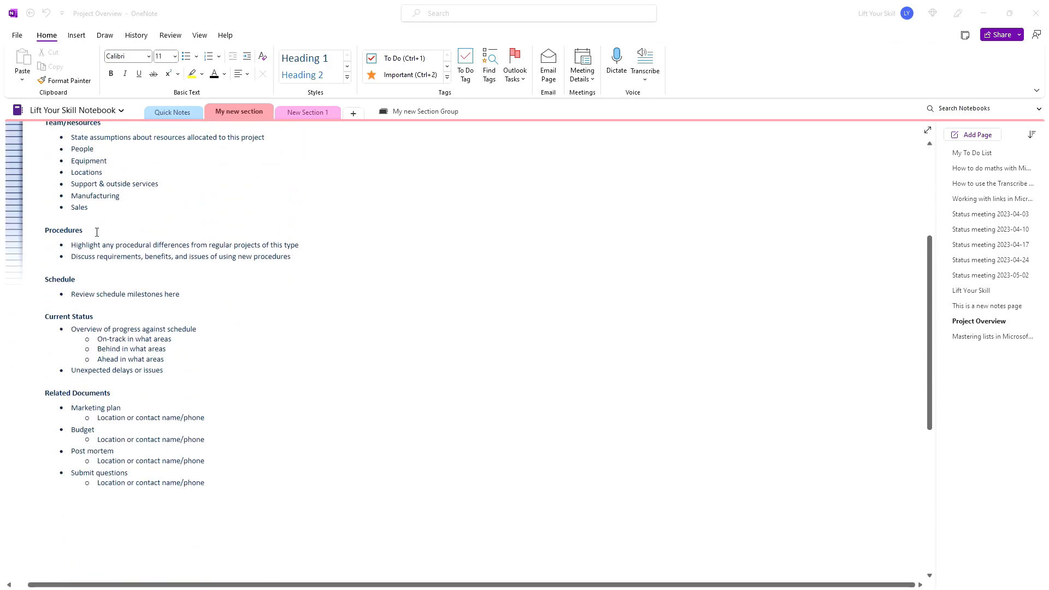
scroll("up", 3)
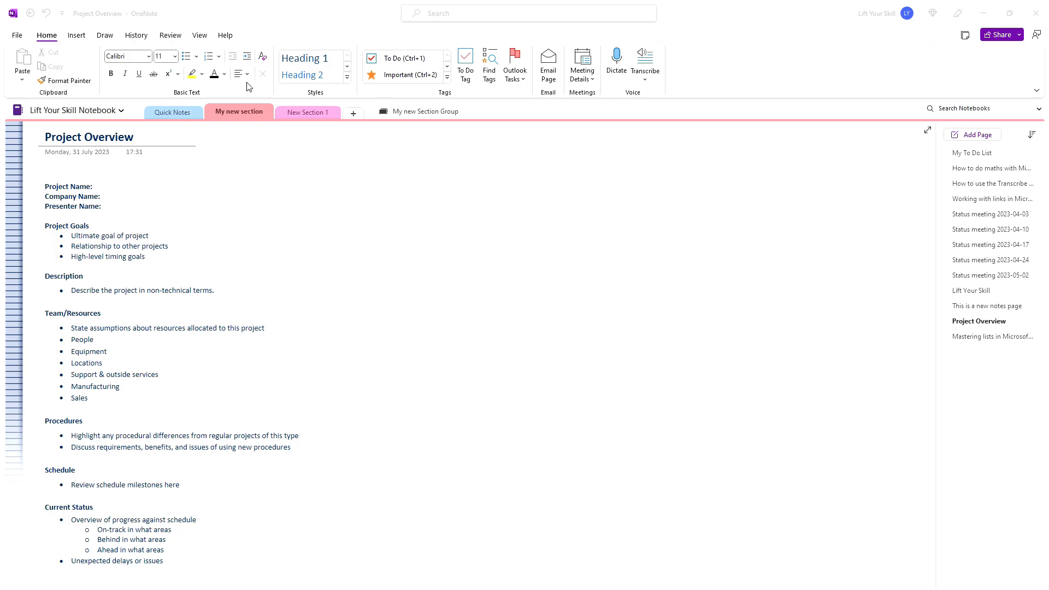
mouse_move(157, 177)
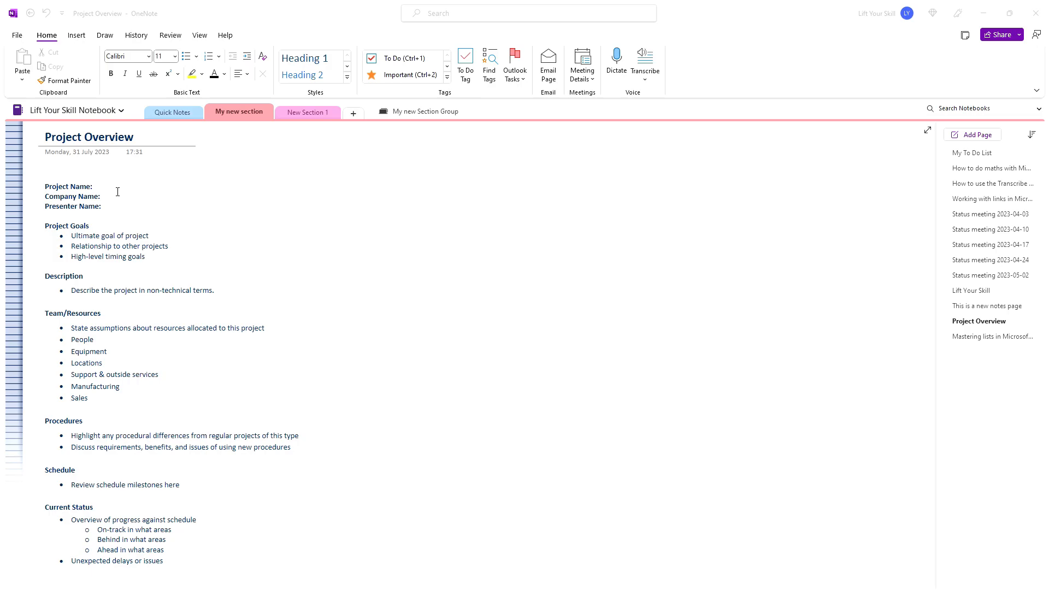
mouse_move(113, 192)
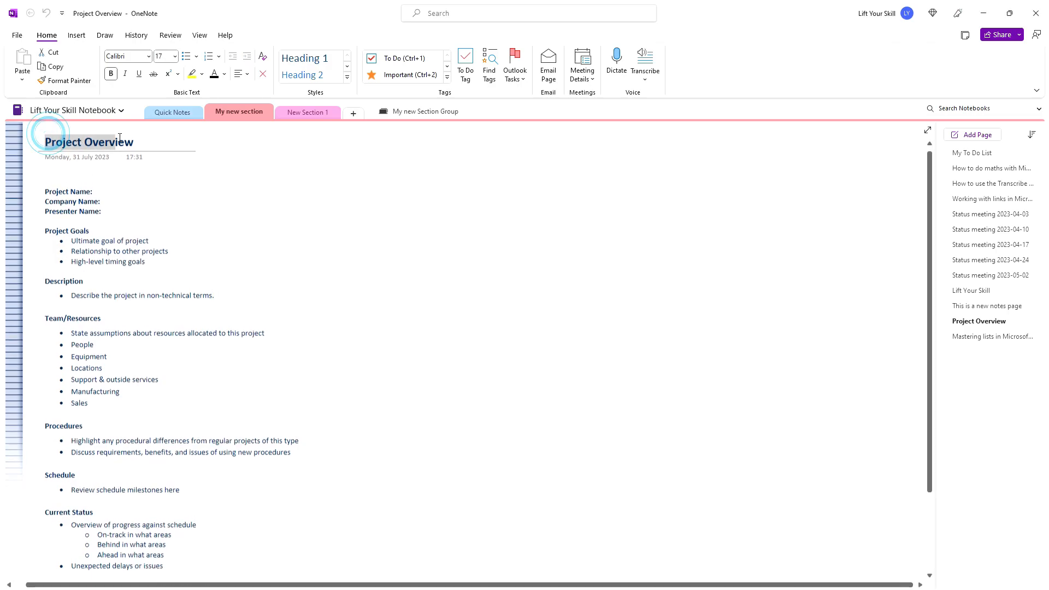
left_click(103, 201)
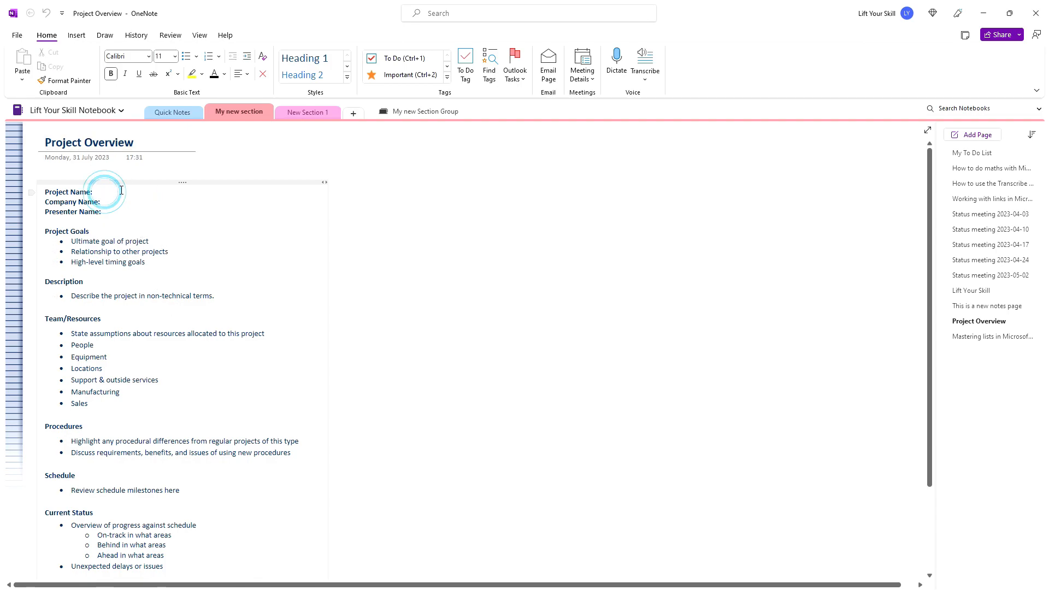
type("Ma")
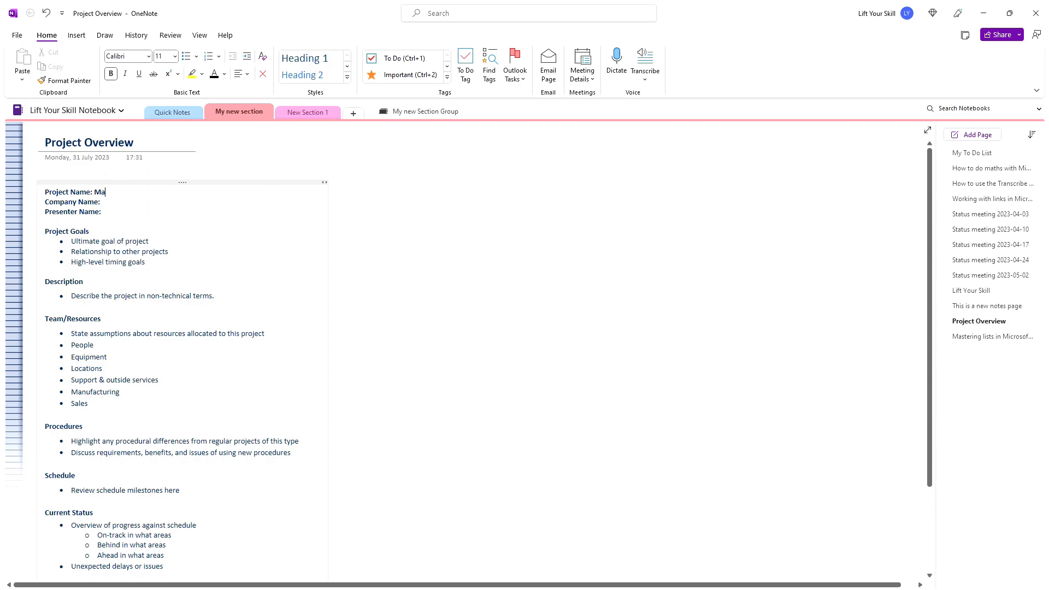
type("stering")
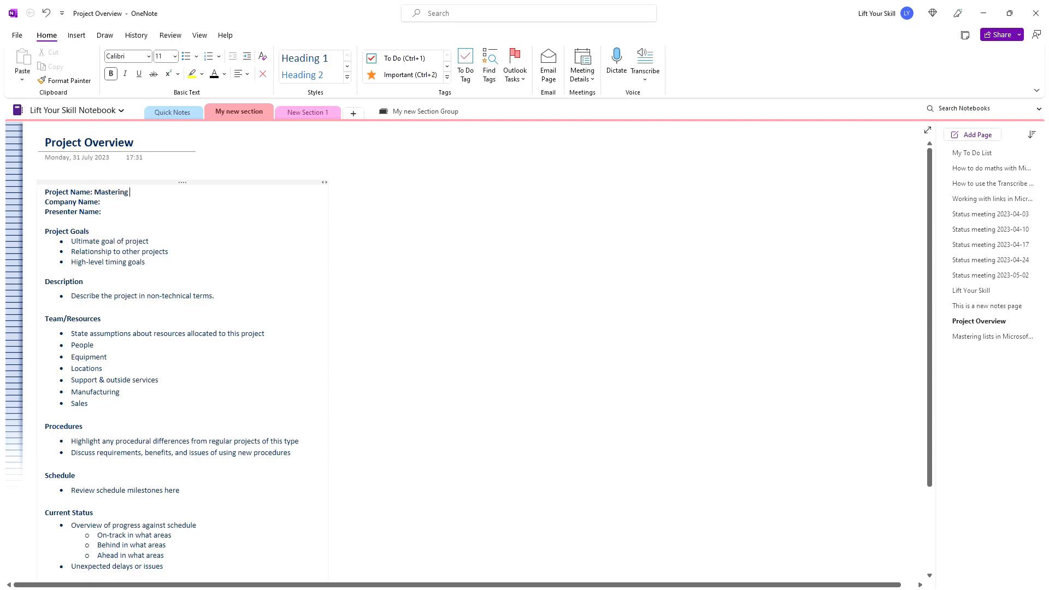
type("OneNote")
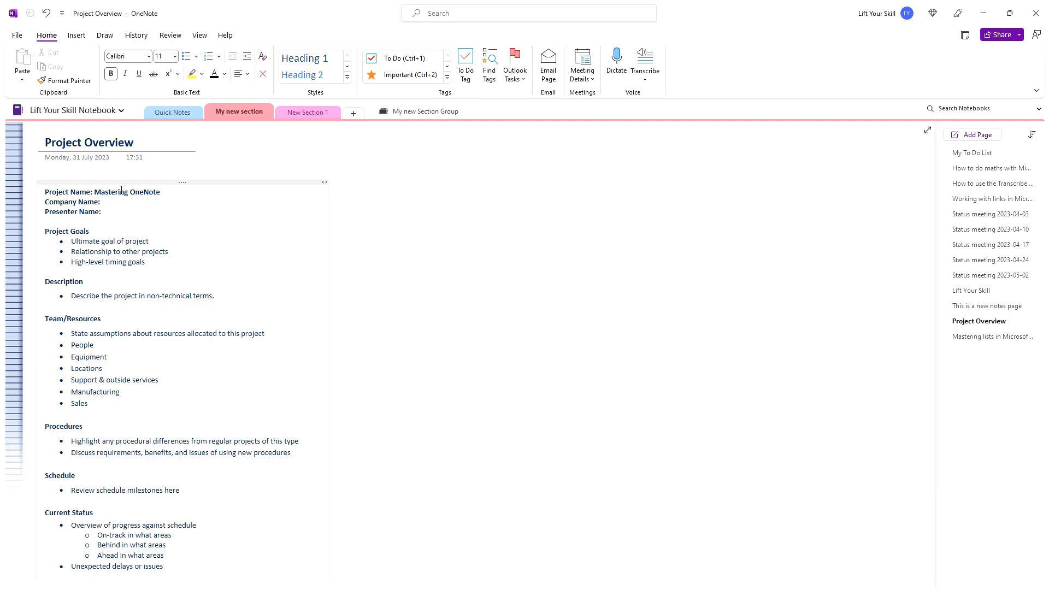
type("Lift Your")
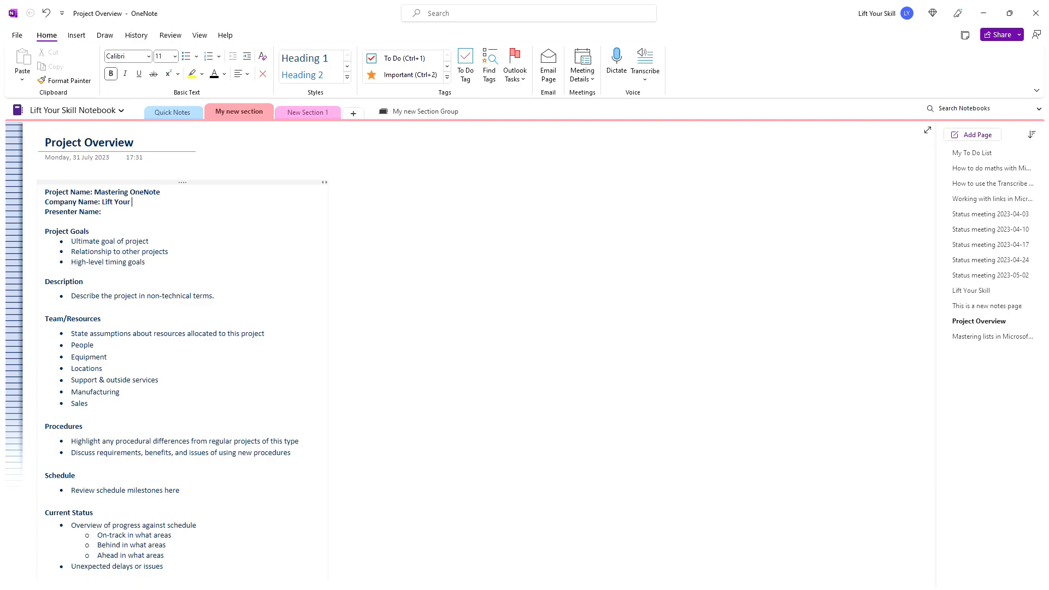
type("Skill")
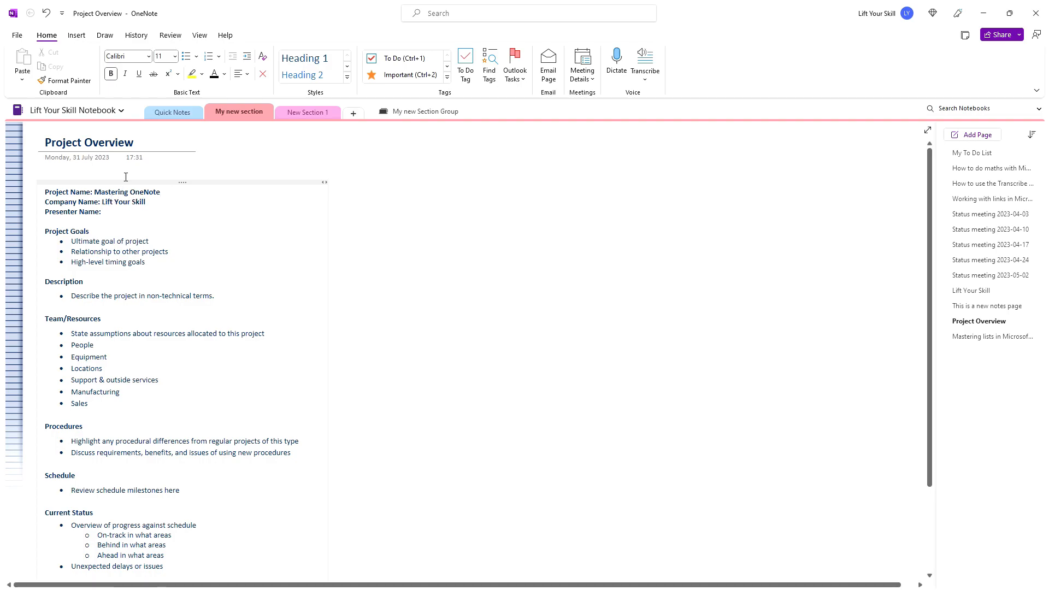
key("ctrl+c")
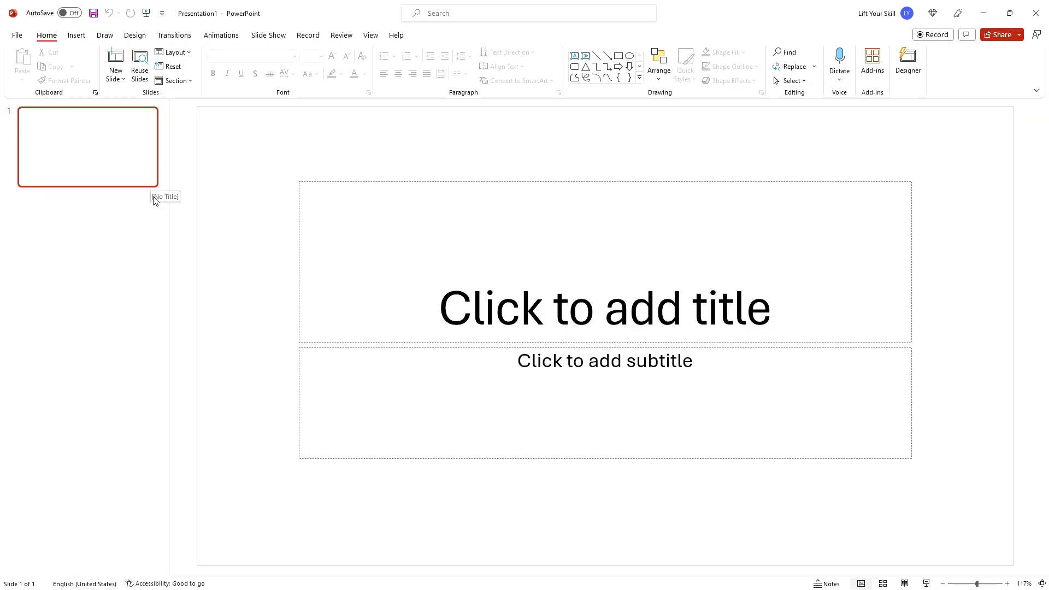
- Switch the blank presentation to Outline view from the View tab
left_click(371, 35)
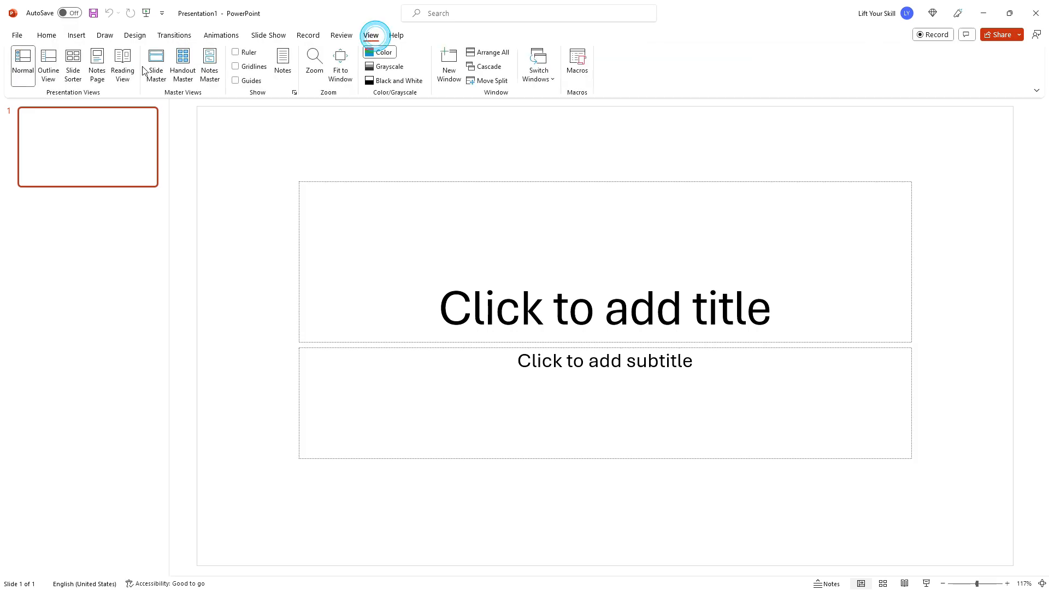
left_click(47, 66)
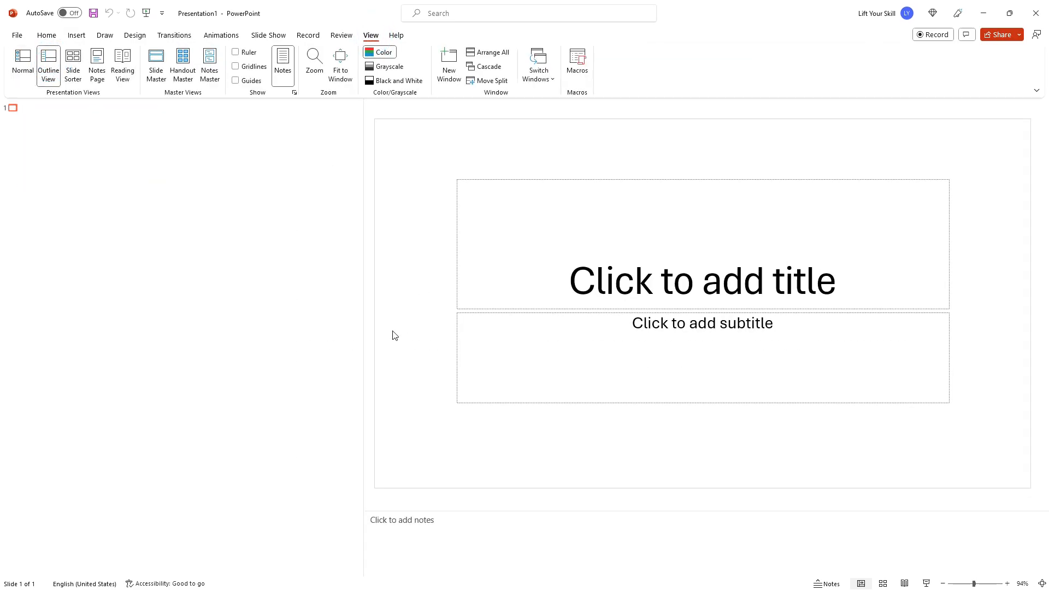
mouse_move(39, 252)
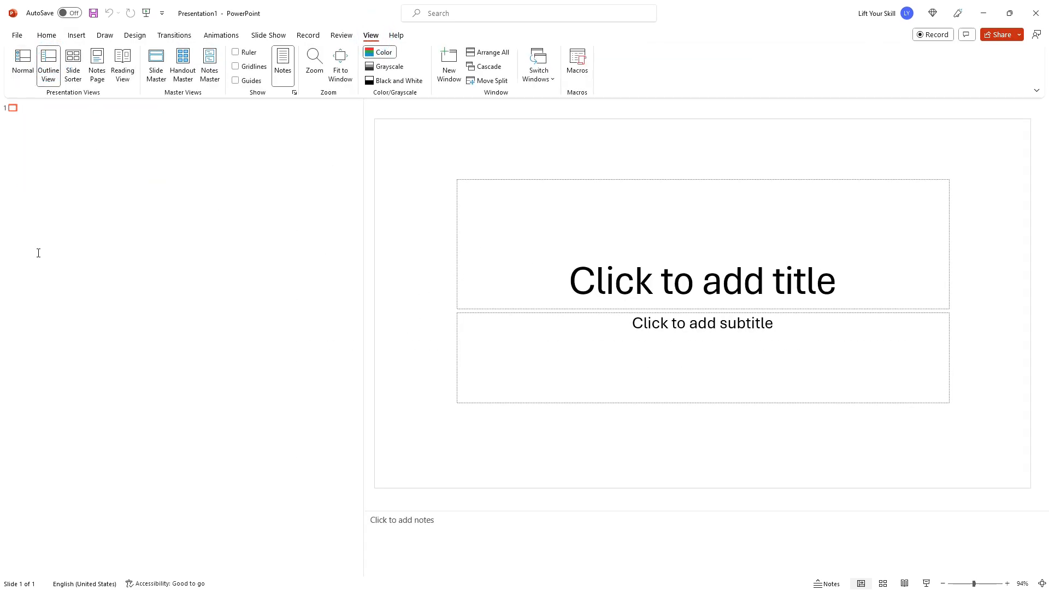
mouse_move(39, 114)
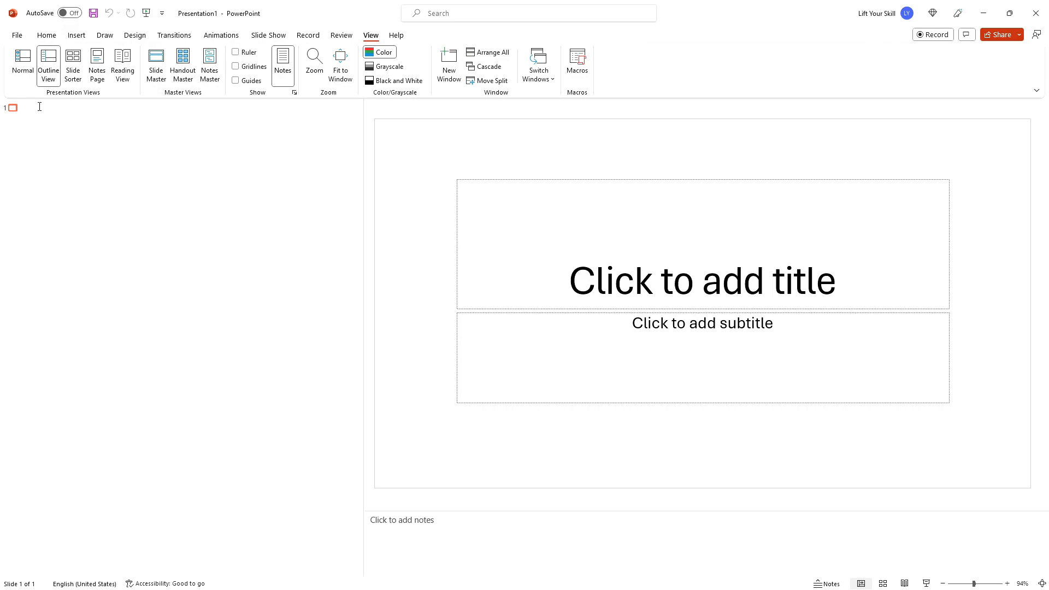
mouse_move(868, 408)
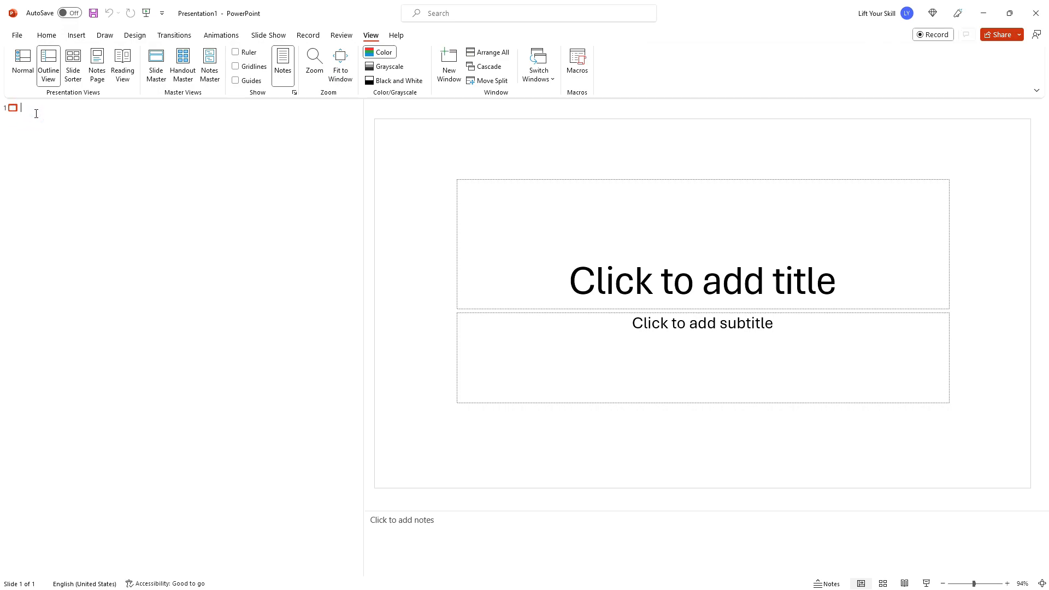
- Type 'Lift Your Skill' as the slide 1 title with subtitle 'Elements of the slide'
type("Lift You")
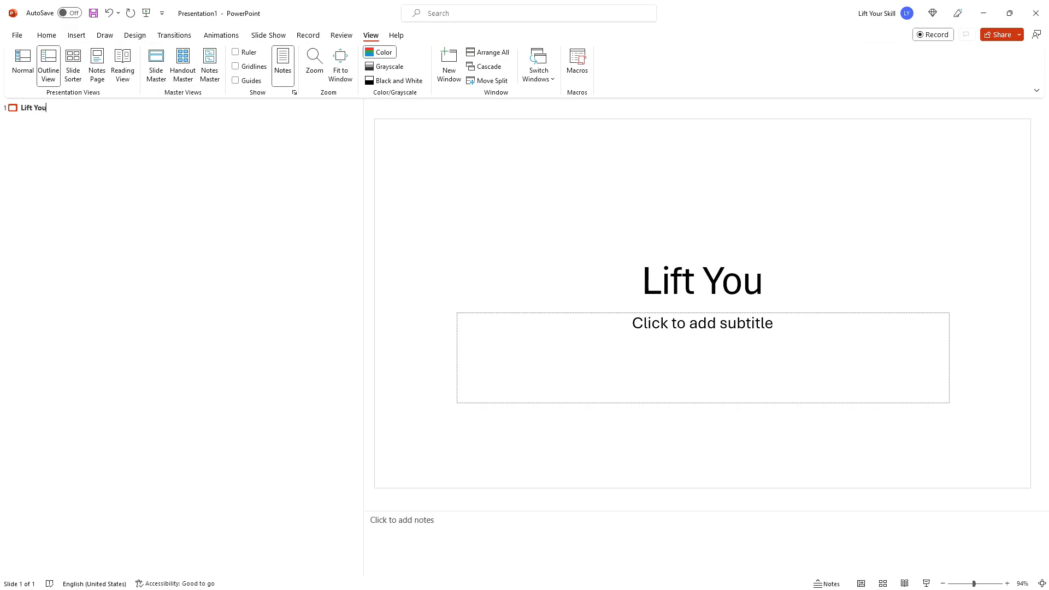
type("r Skill")
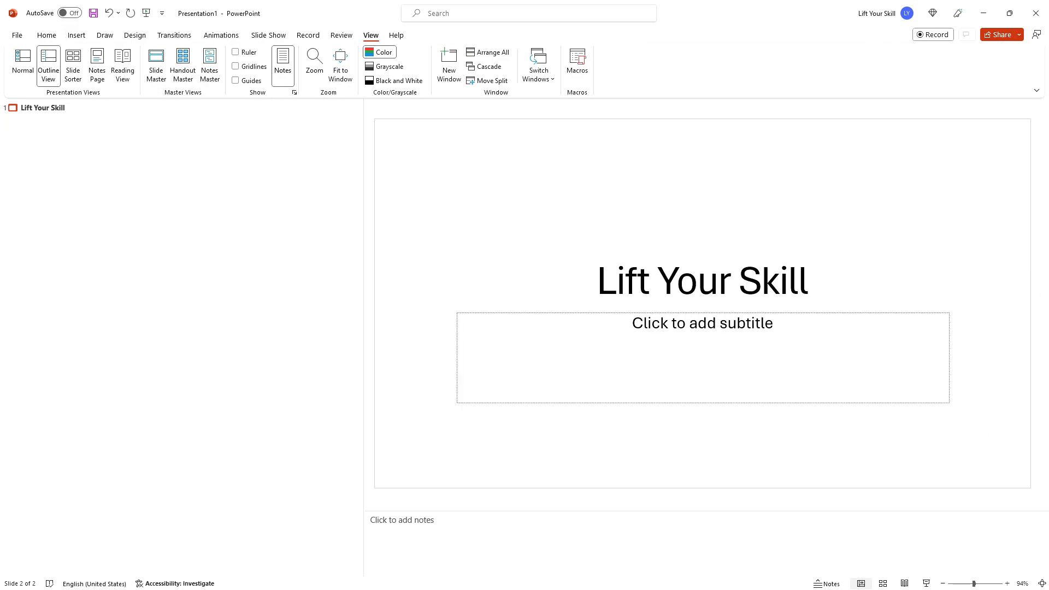
key("tab")
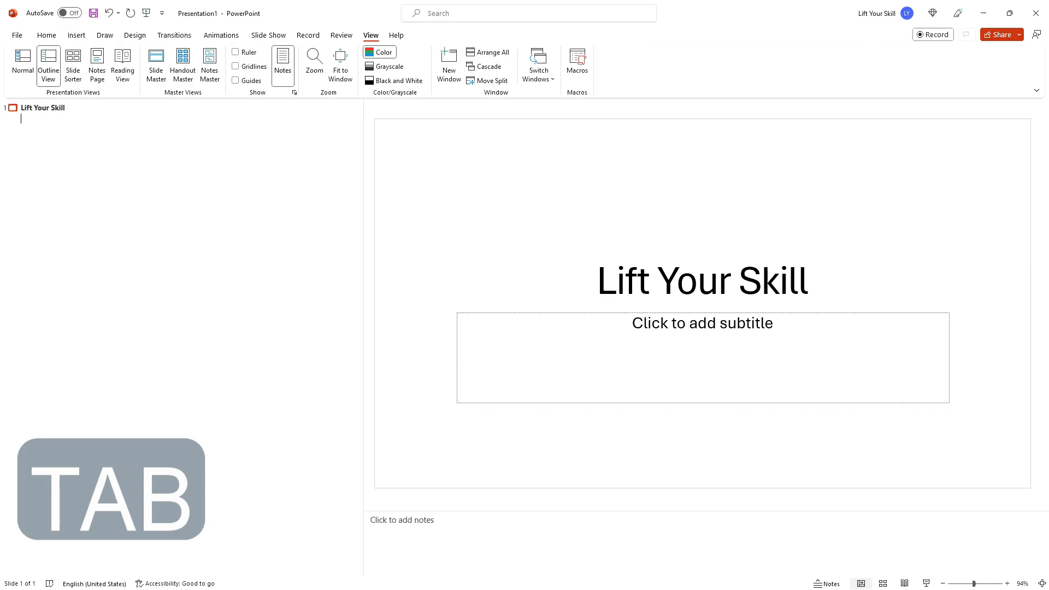
type("Elements of")
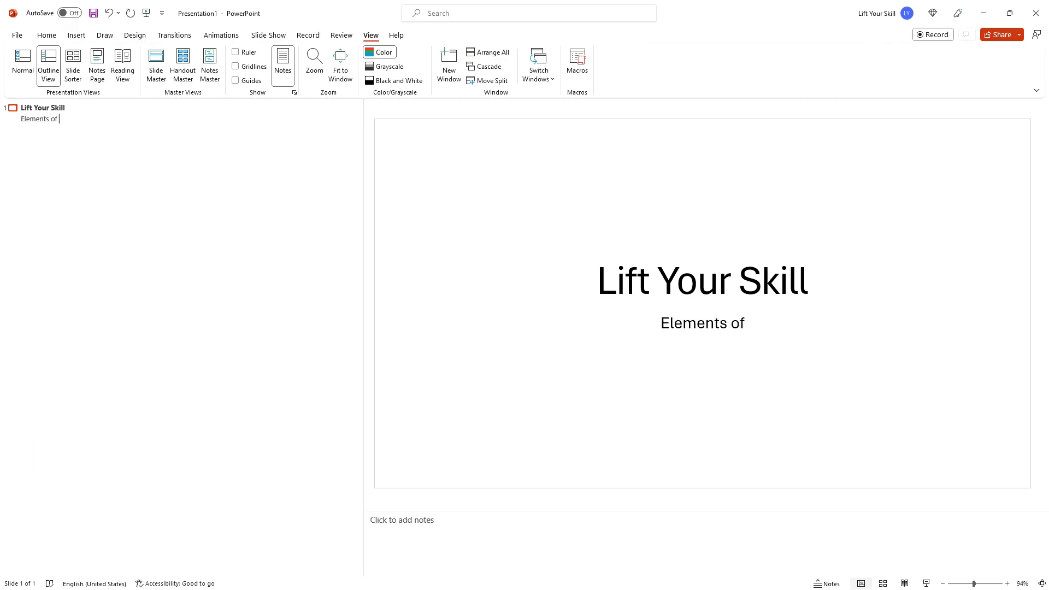
type("the slide")
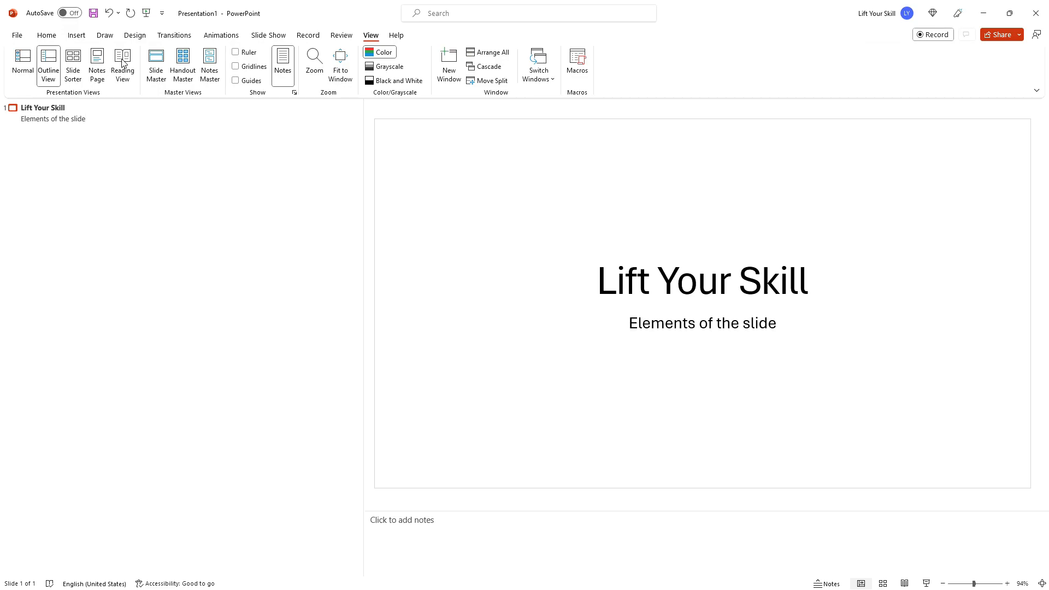
- Switch slide 1 to Title and Content layout and add the bullet 'Another element'
left_click(46, 35)
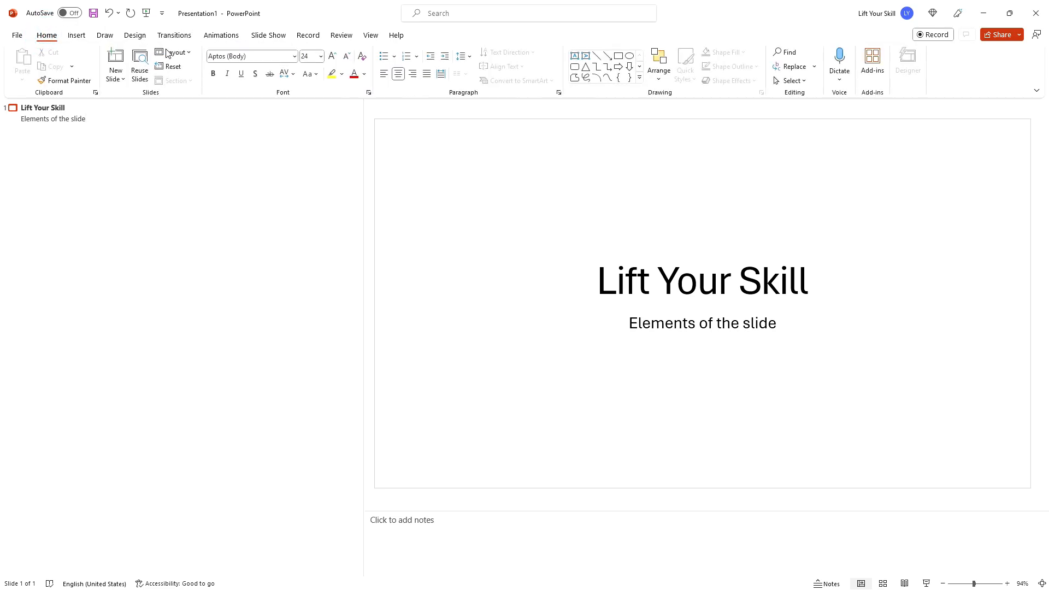
left_click(173, 52)
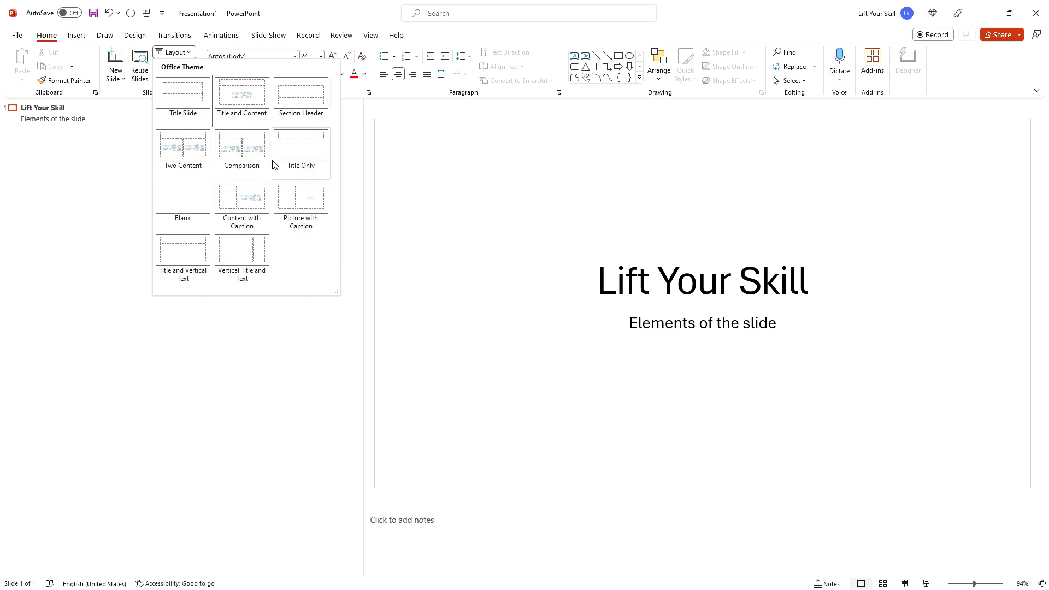
left_click(241, 99)
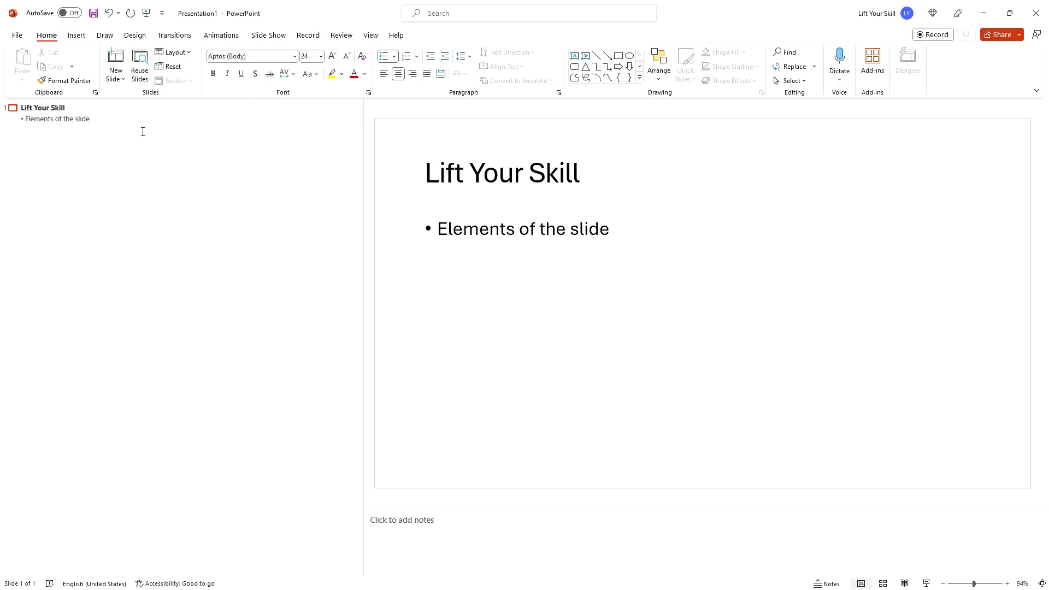
type("Anot")
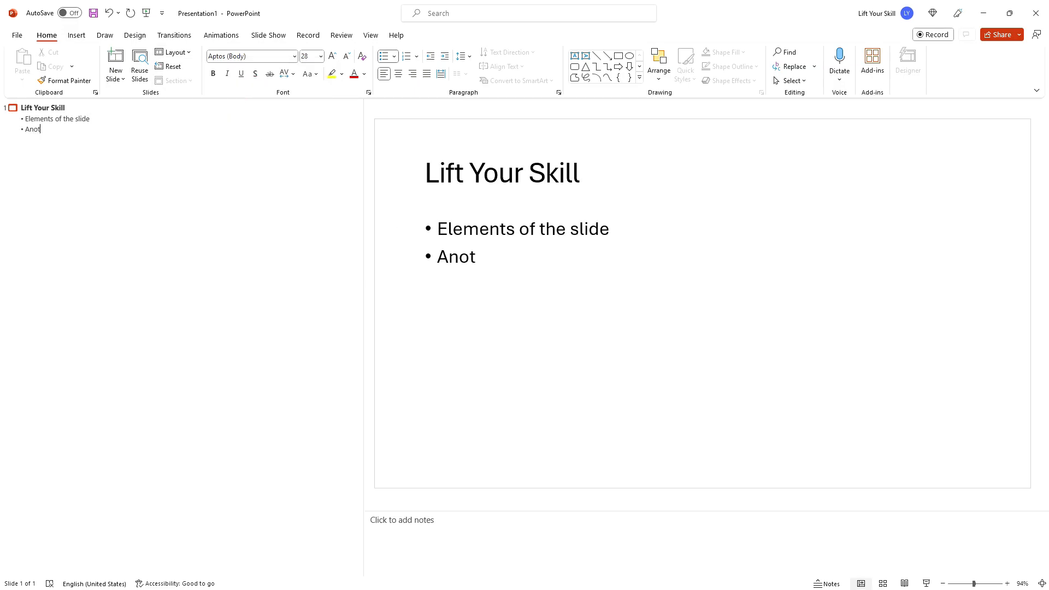
type("her element")
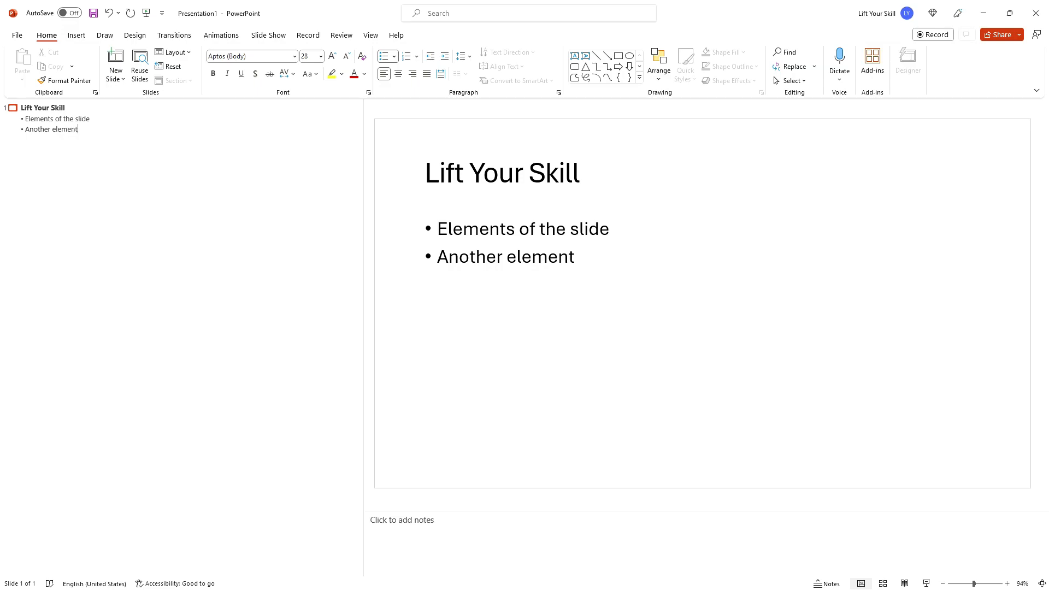
- Add a second slide and begin typing 'A new s'
left_click(114, 60)
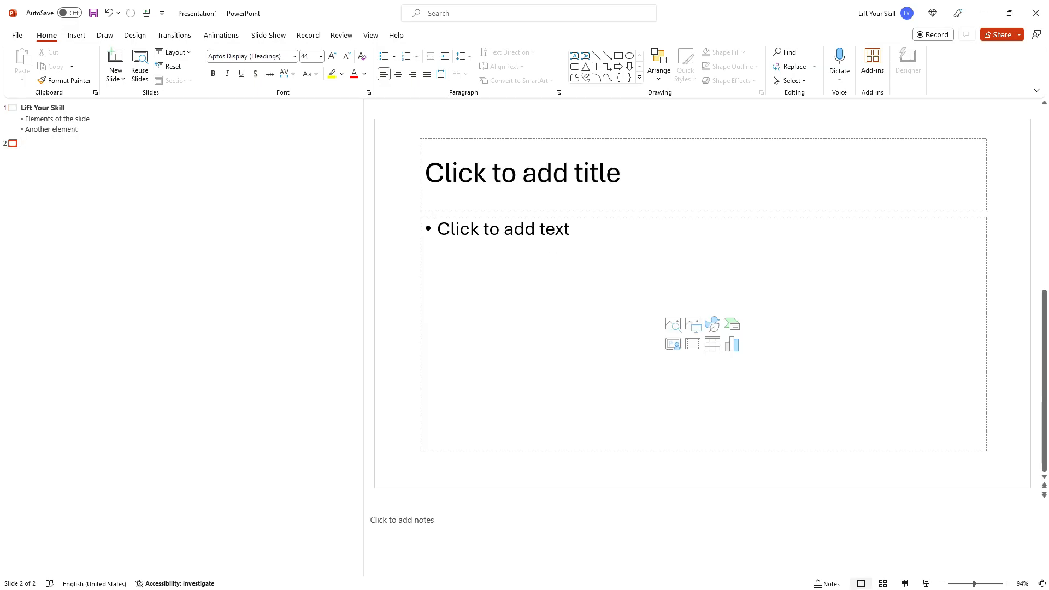
type("A new s")
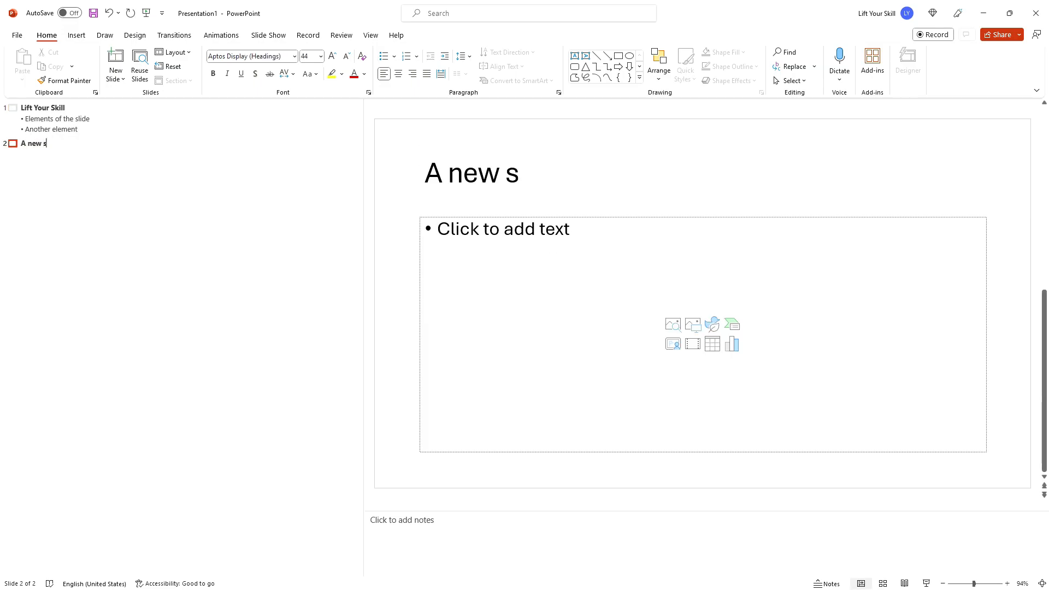
left_click(44, 107)
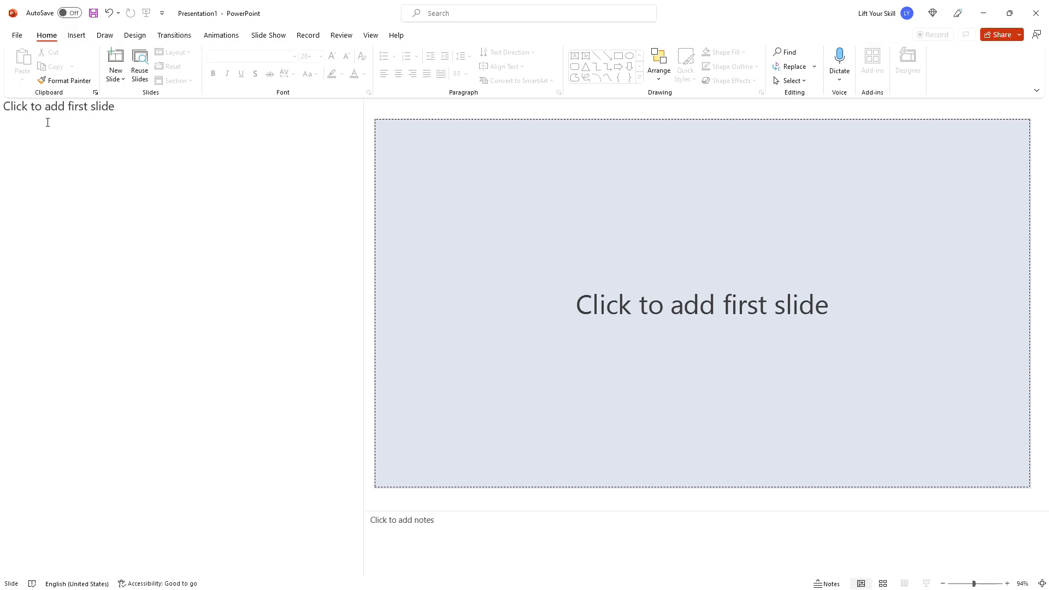
mouse_move(25, 107)
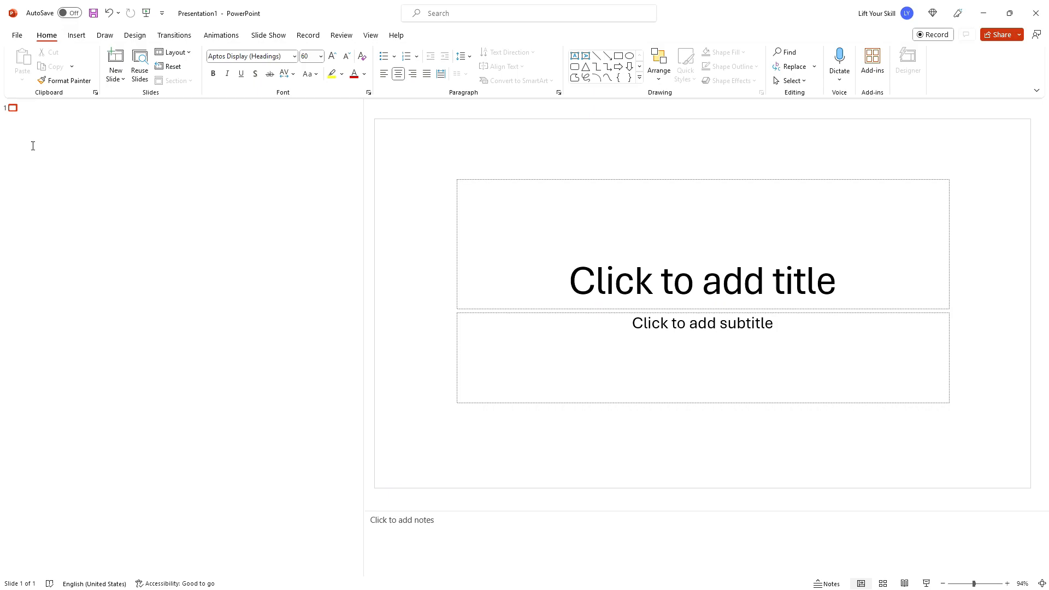
- Paste the OneNote project notes into the outline, keeping text only
key("ctrl+v")
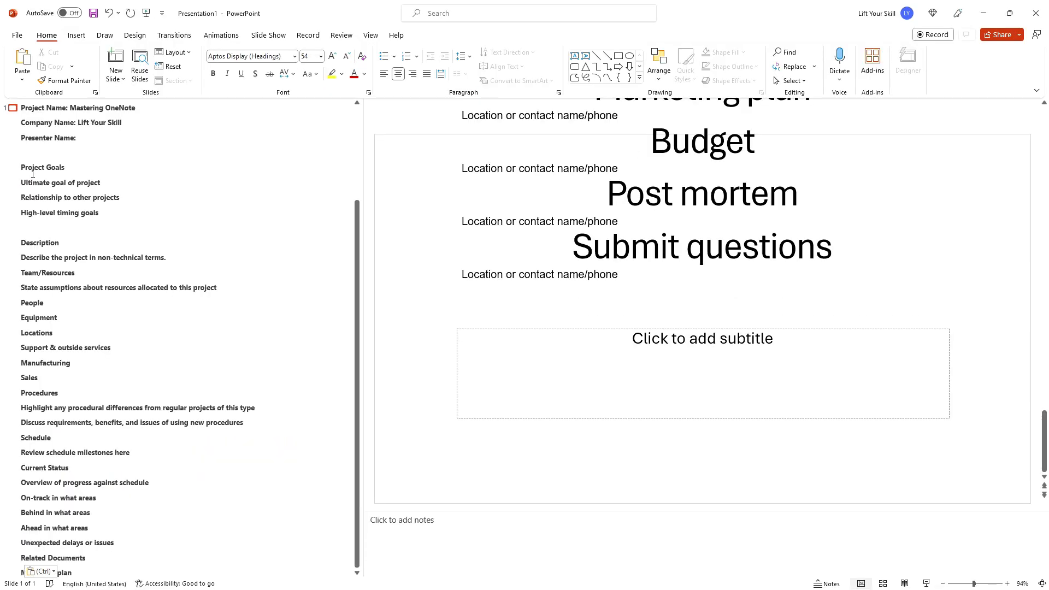
scroll("down", 3)
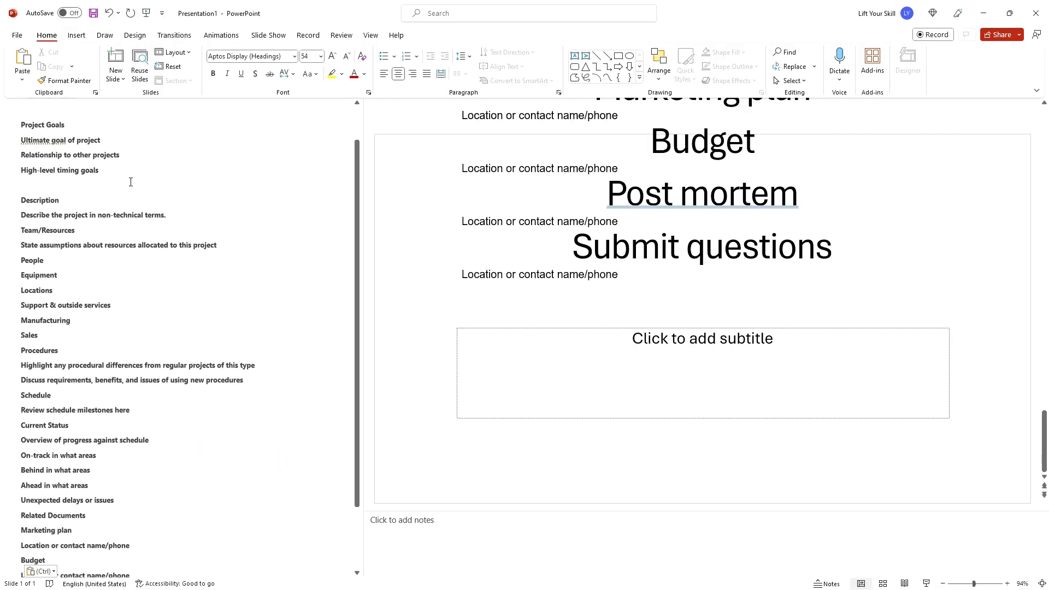
scroll("up", 3)
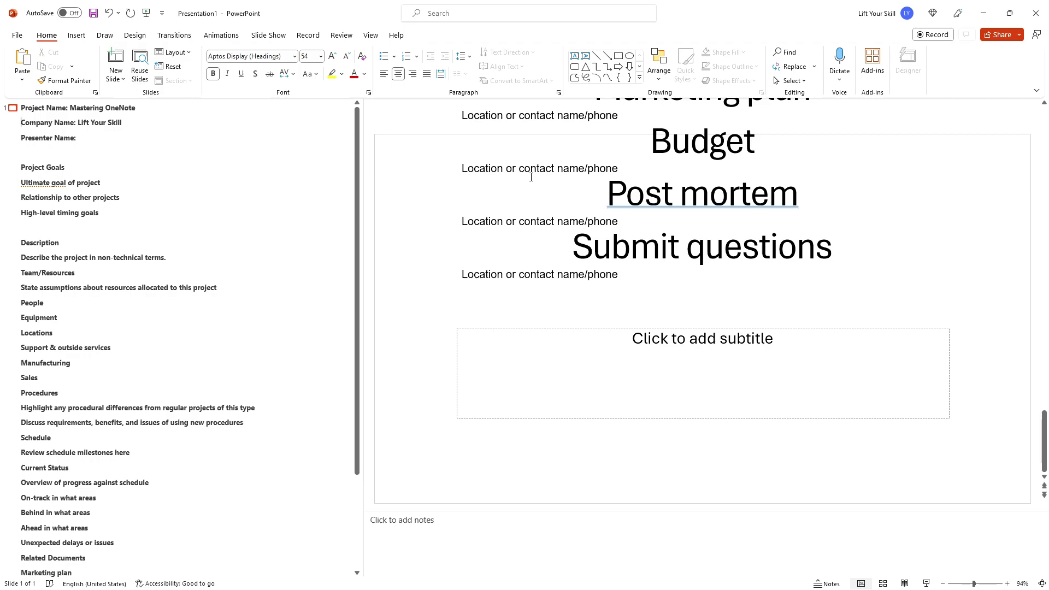
key("enter")
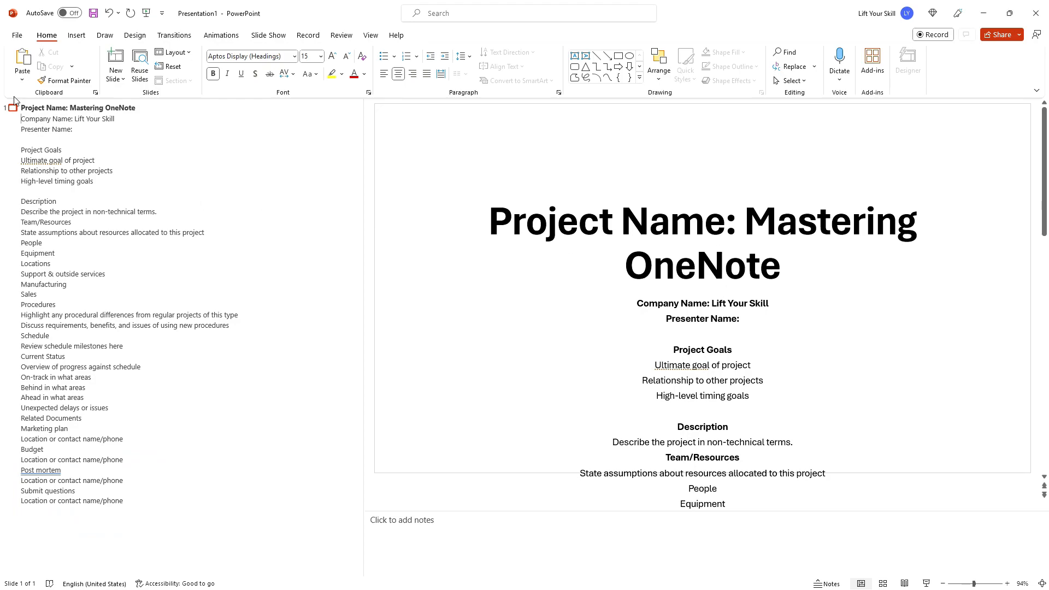
mouse_move(662, 324)
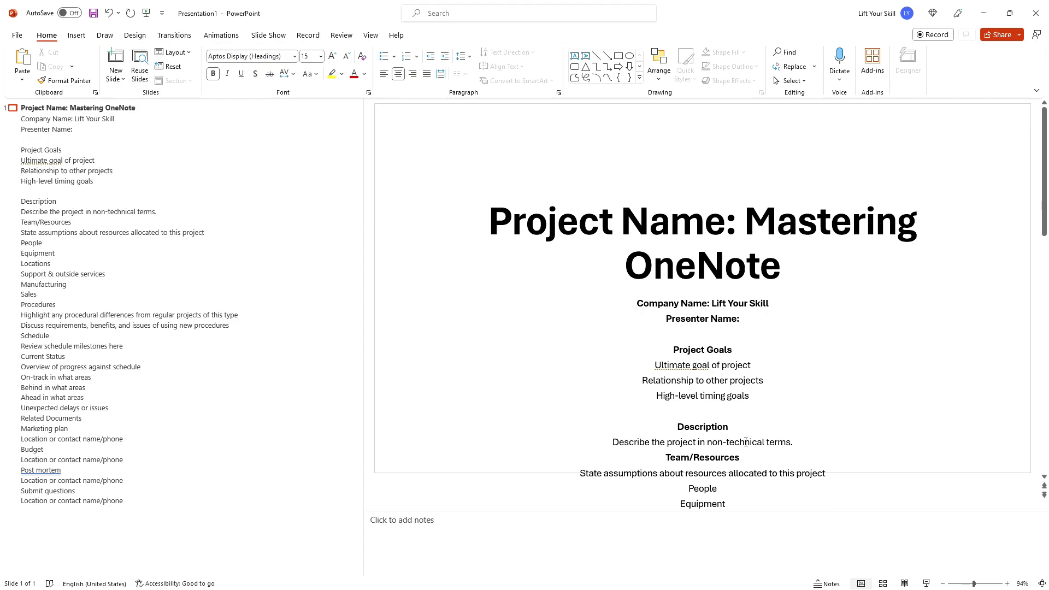
mouse_move(256, 209)
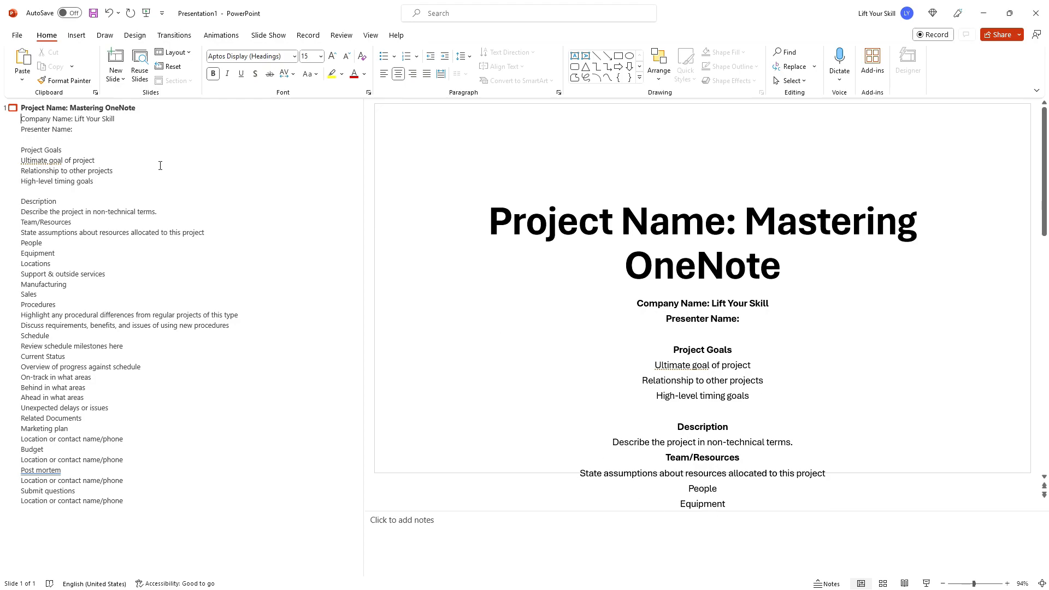
mouse_move(147, 163)
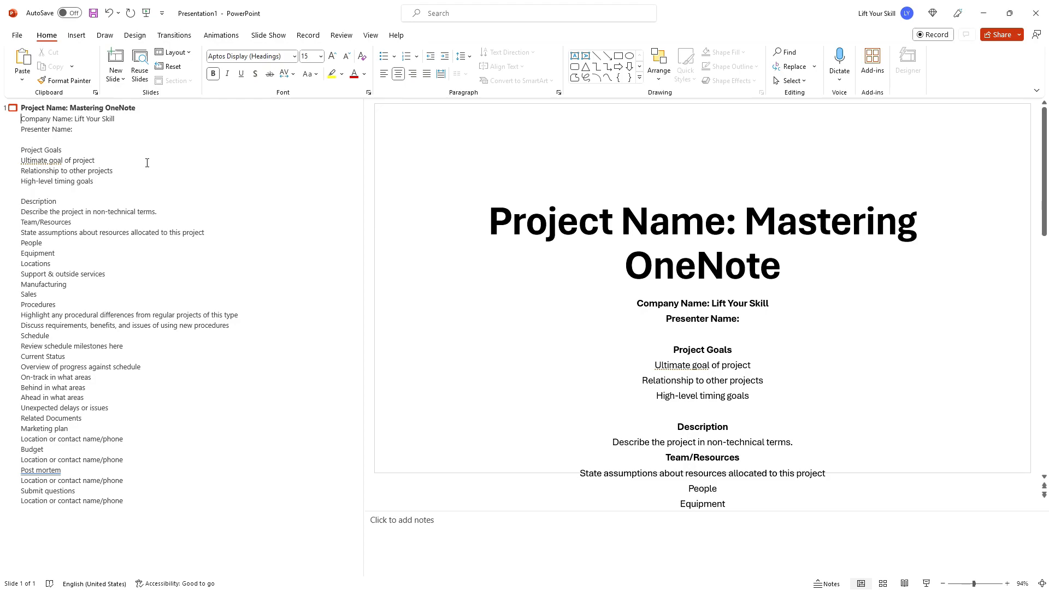
mouse_move(173, 162)
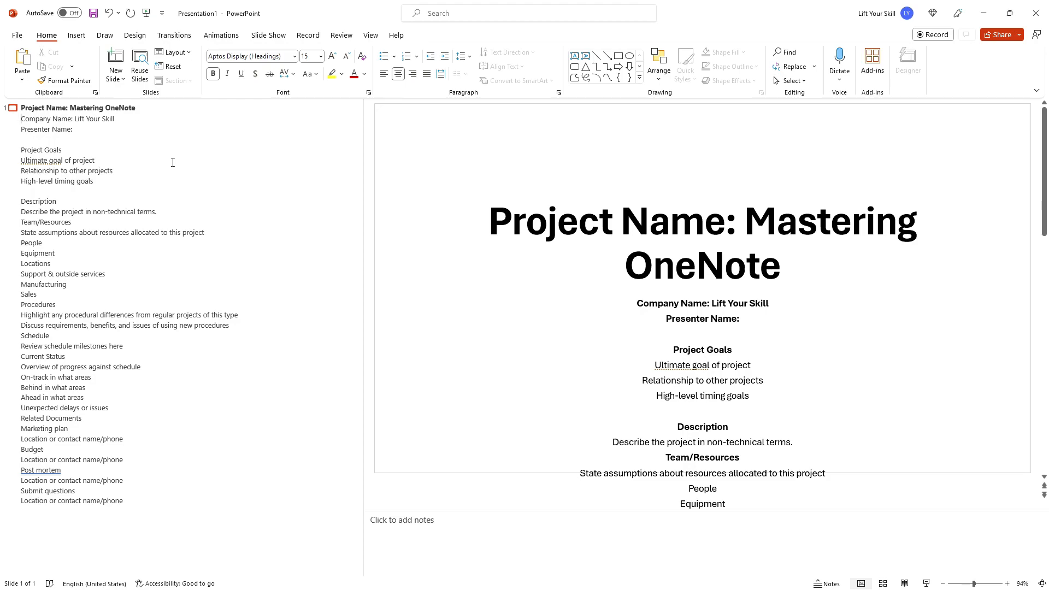
mouse_move(224, 266)
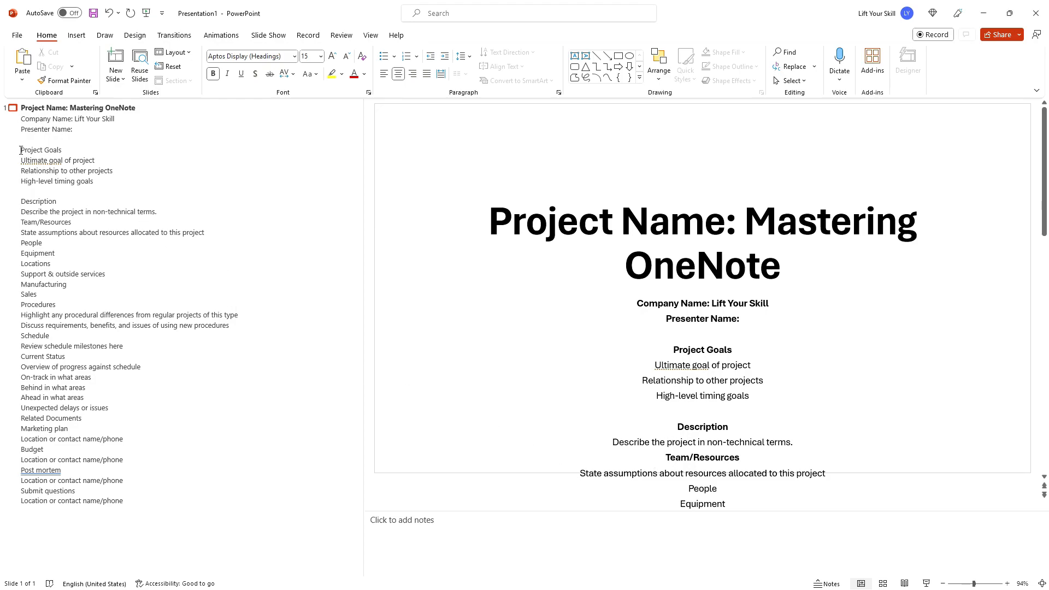
mouse_move(341, 193)
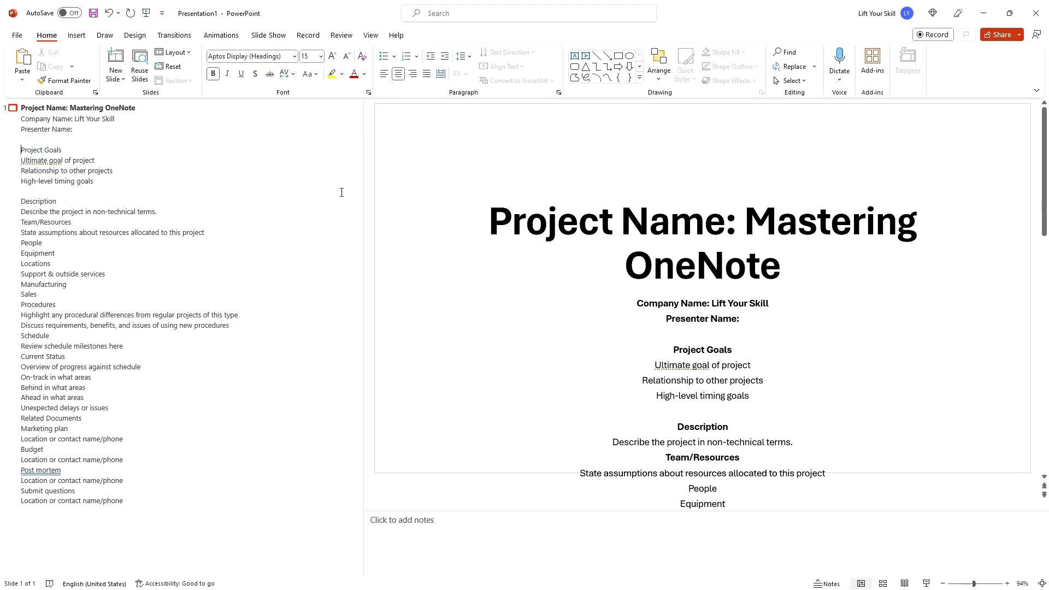
mouse_move(72, 190)
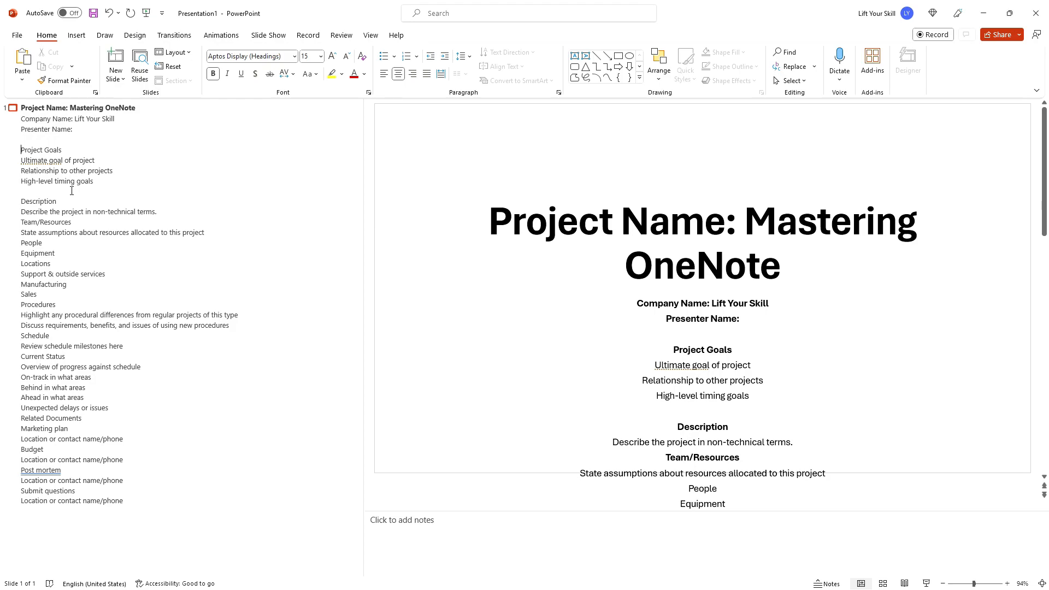
- Promote the Project Goals heading to the title of a new slide
key("shift+tab")
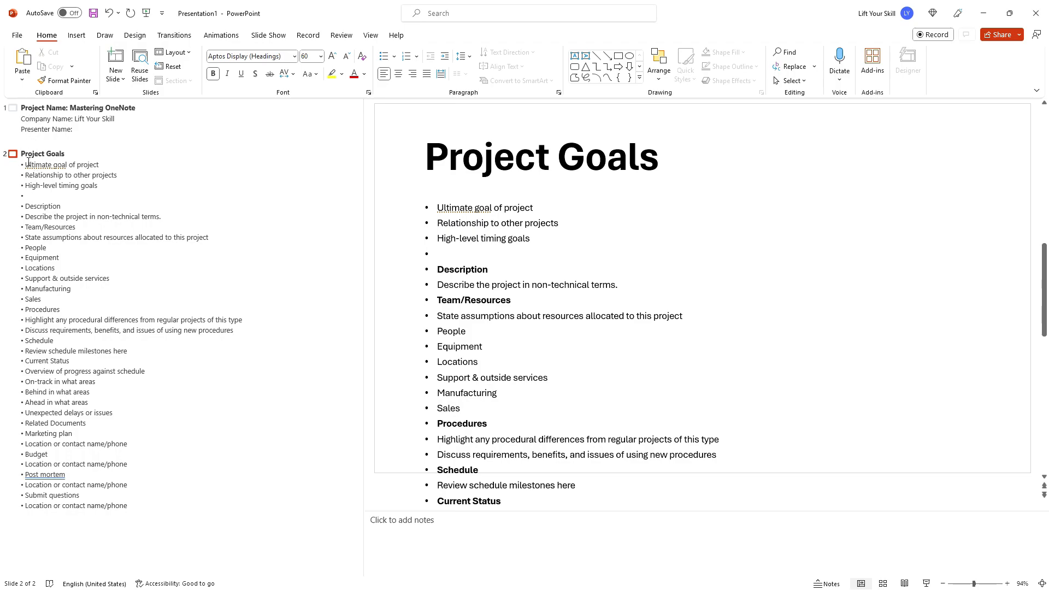
mouse_move(29, 189)
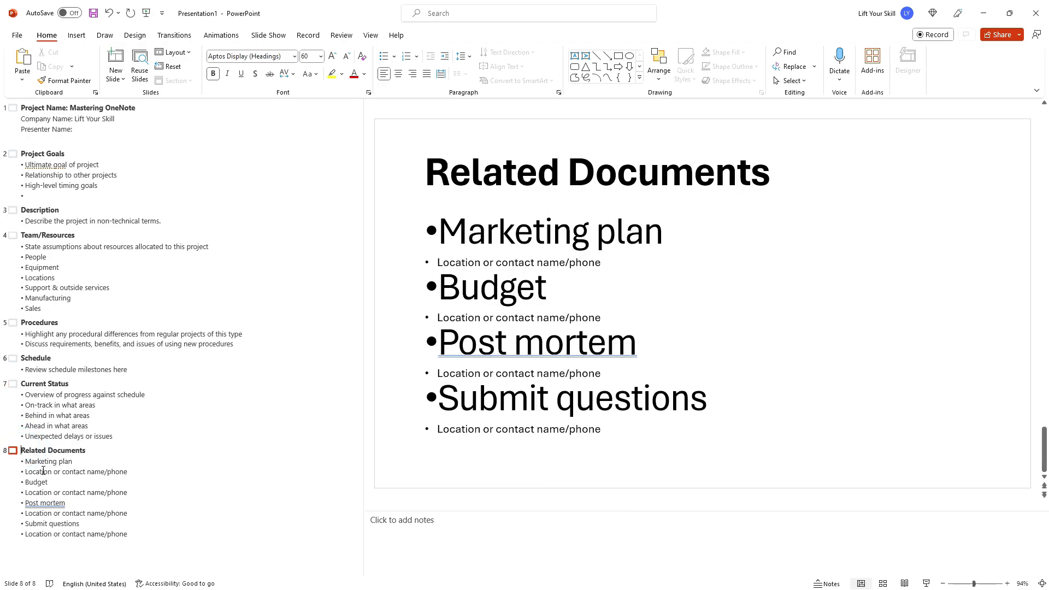
mouse_move(32, 320)
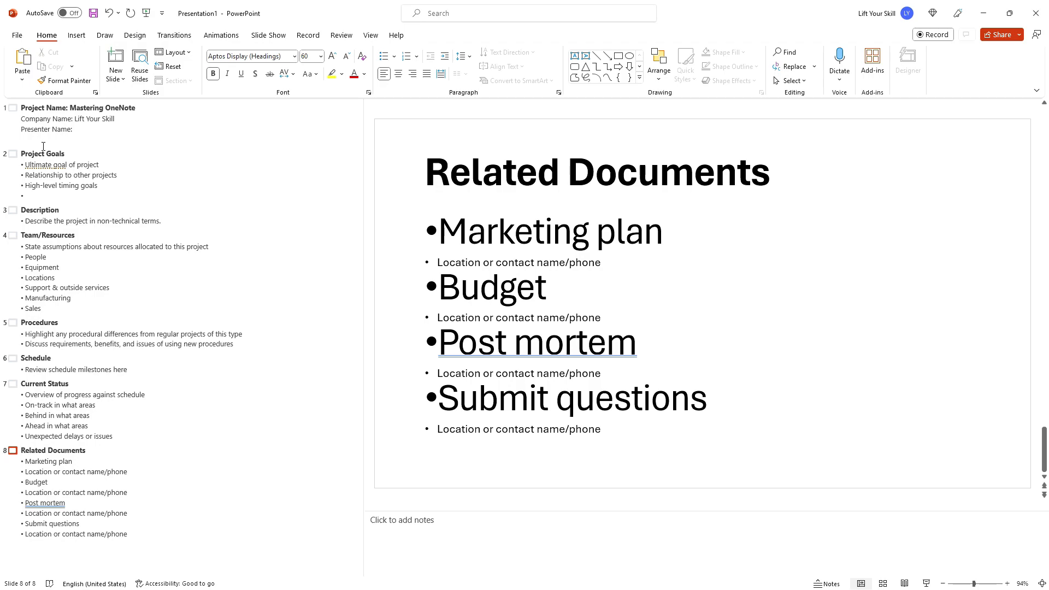
mouse_move(62, 409)
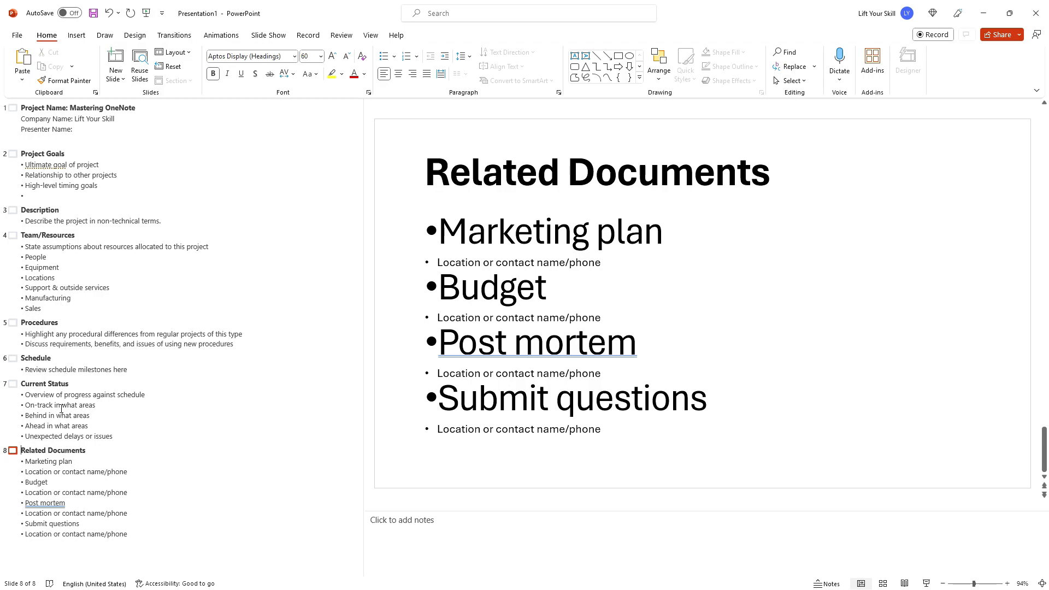
mouse_move(38, 484)
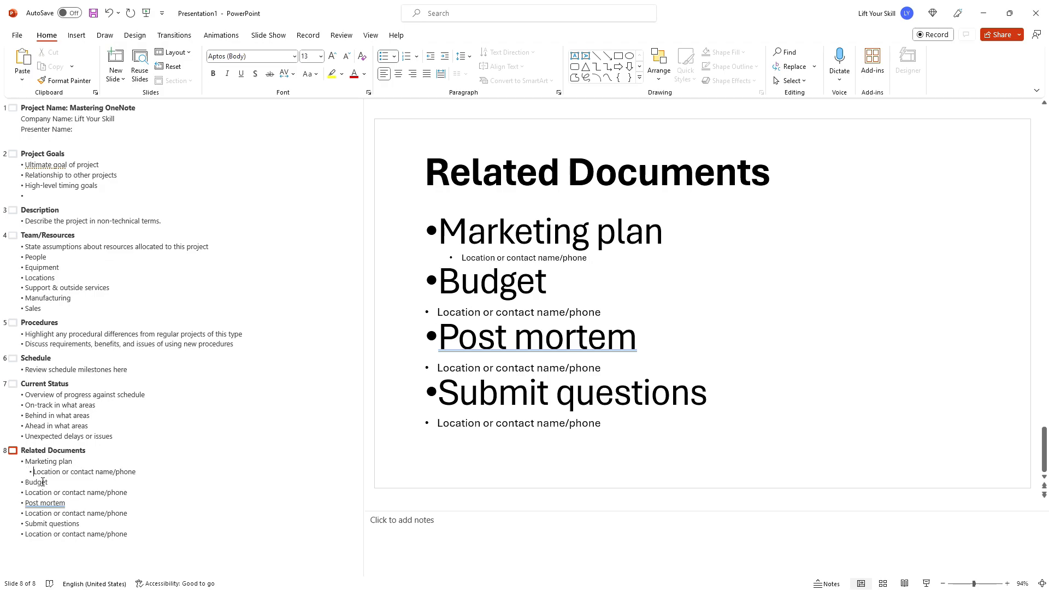
- Select the Budget contact line on the Related Documents slide to indent it
left_click(332, 56)
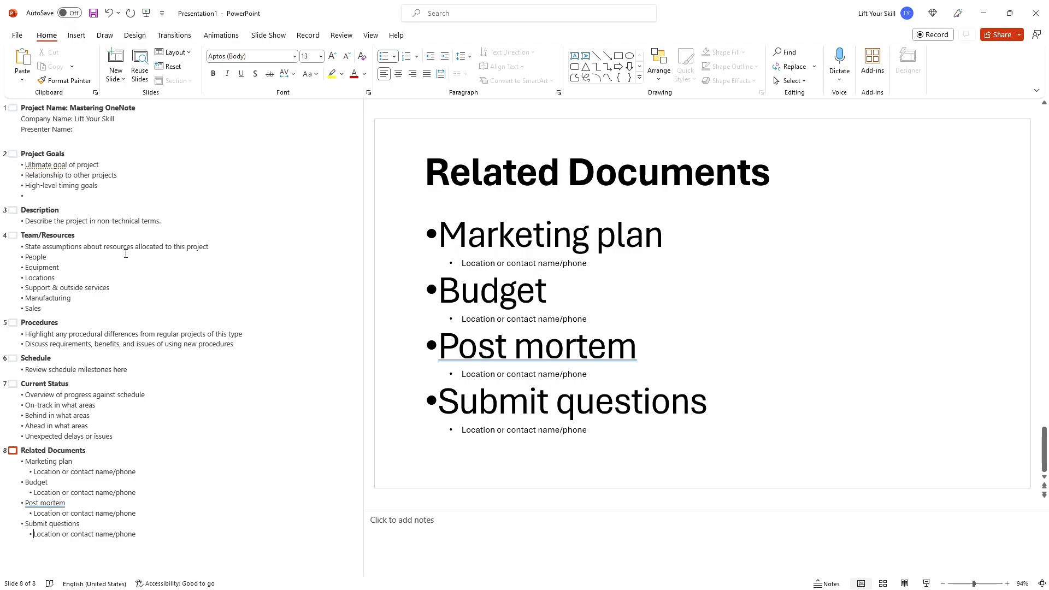
mouse_move(54, 144)
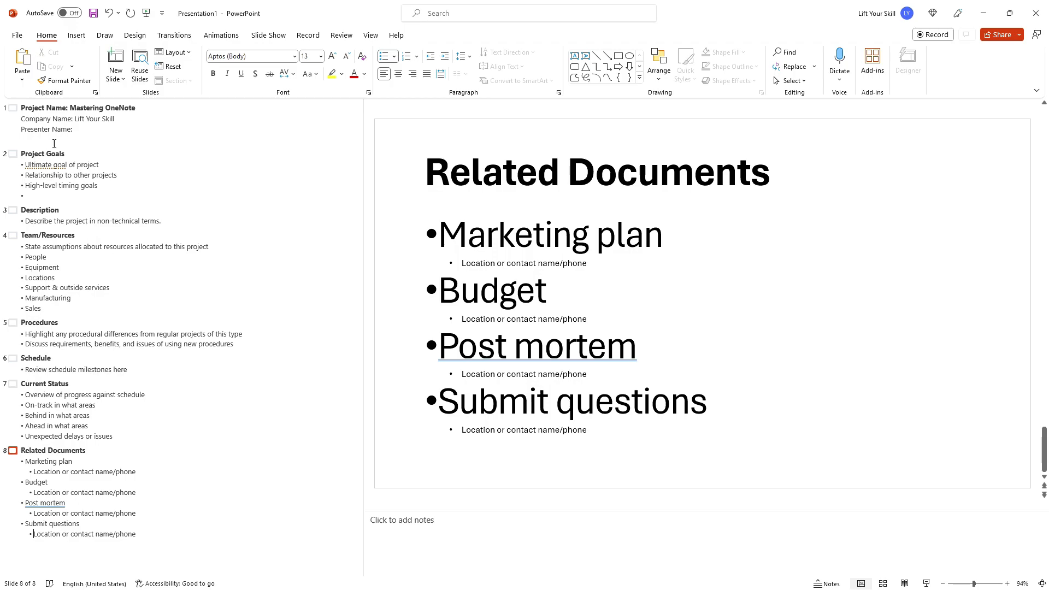
left_click(134, 36)
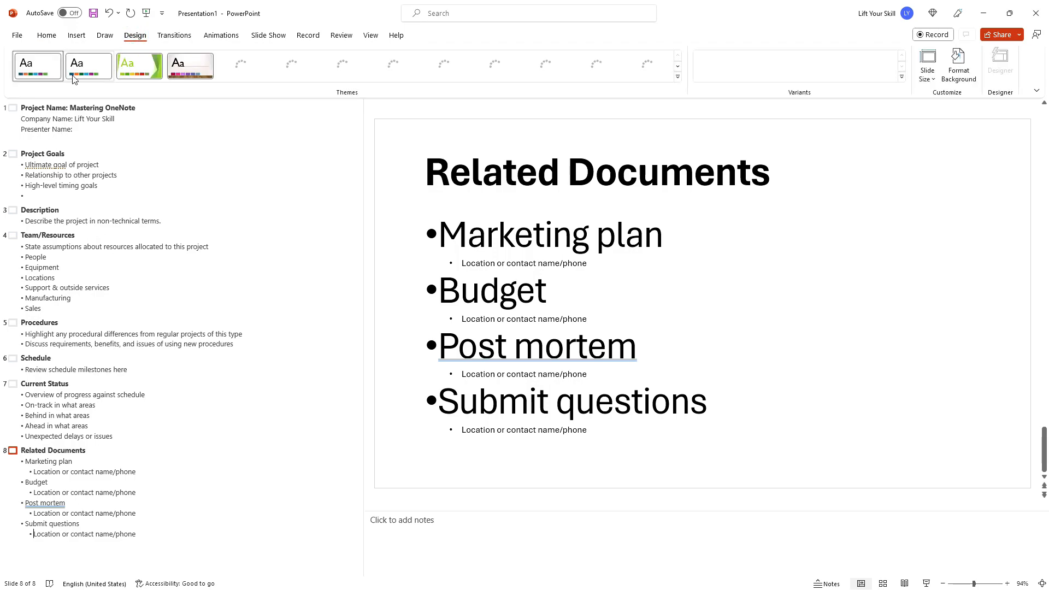
left_click(138, 65)
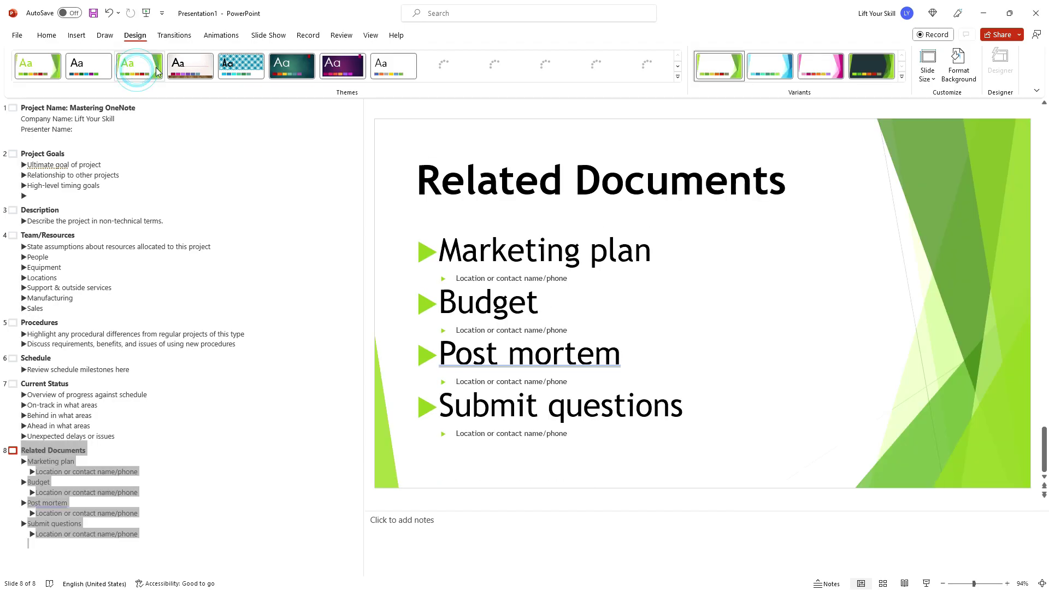
left_click(394, 66)
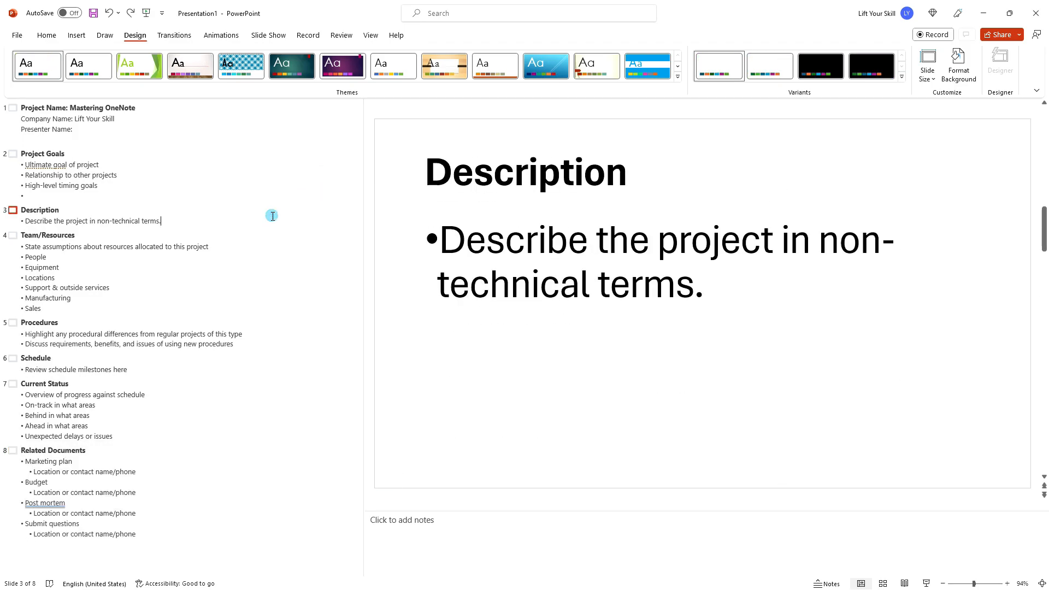
left_click(53, 450)
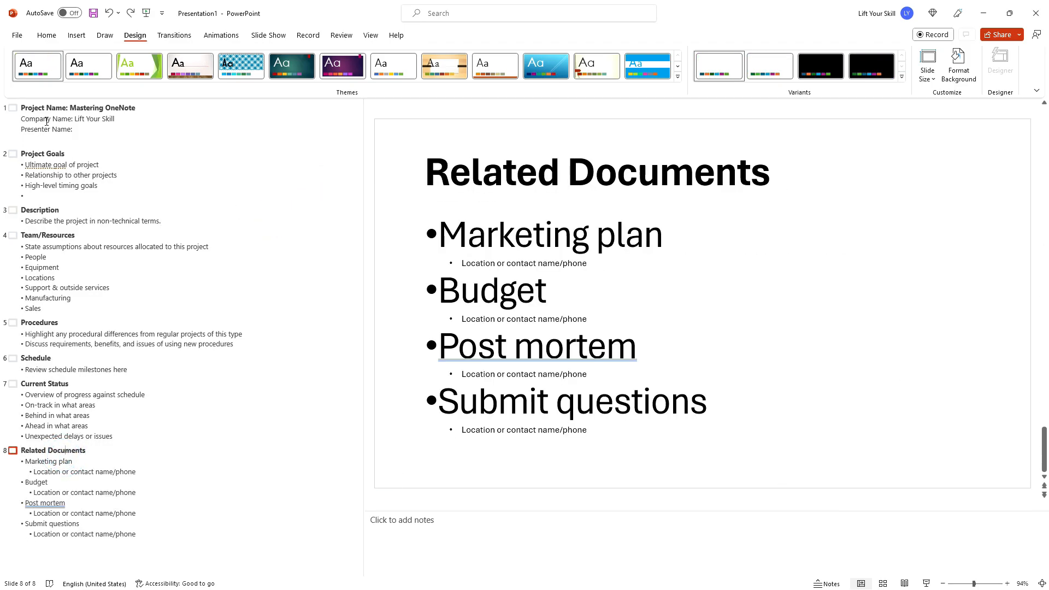
left_click(46, 36)
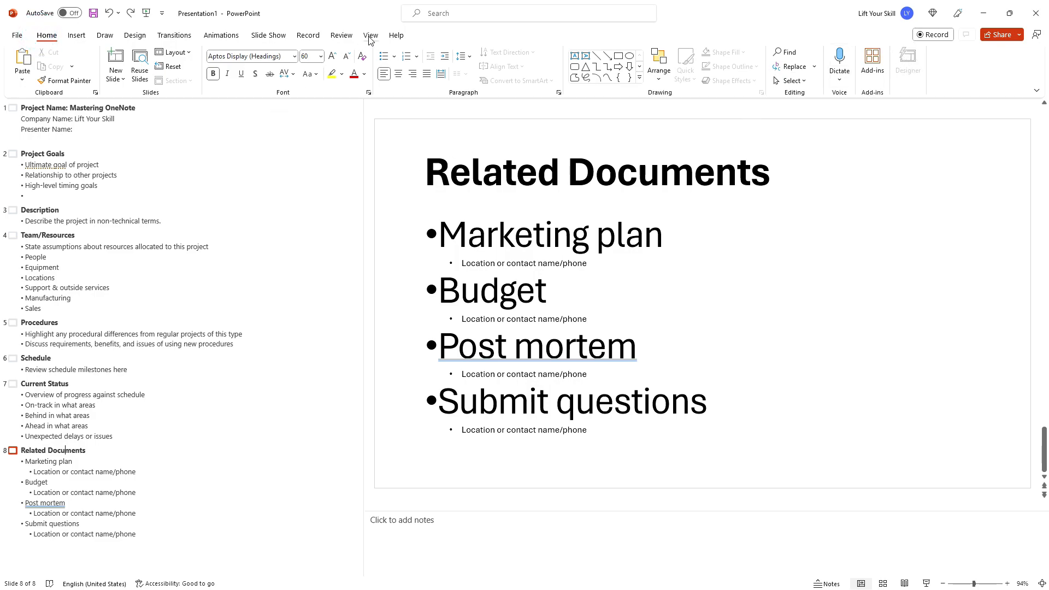
- In Normal view, apply Designer layouts to the Related Documents and Current Status slides
left_click(370, 35)
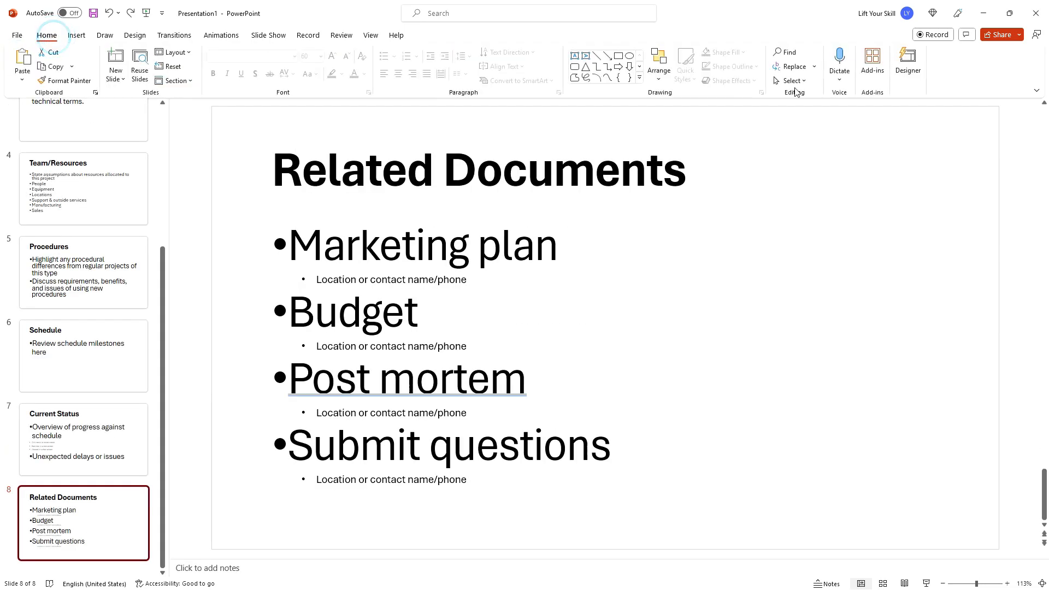
mouse_move(901, 115)
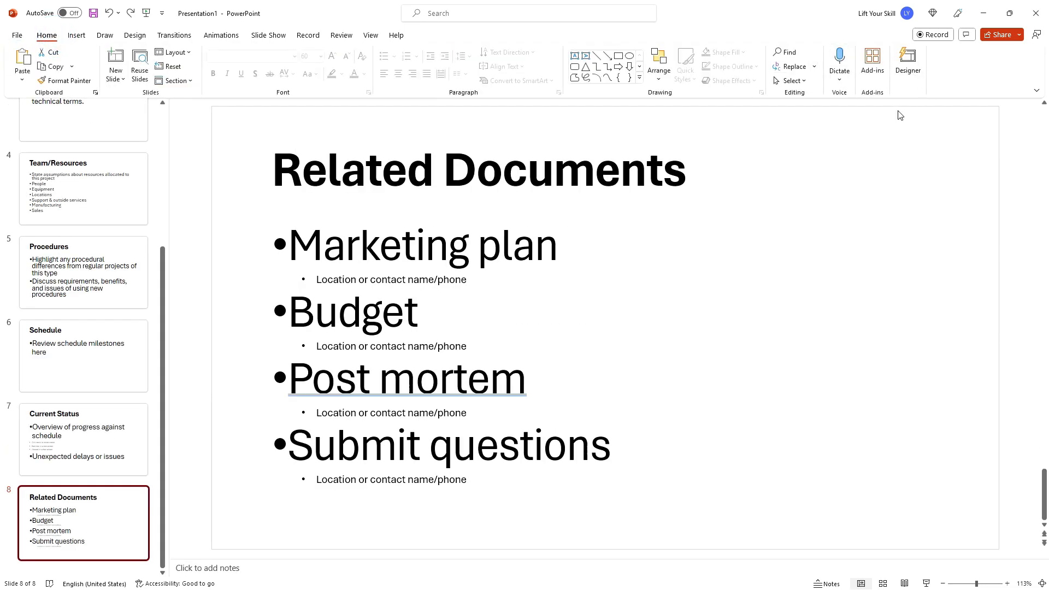
mouse_move(908, 64)
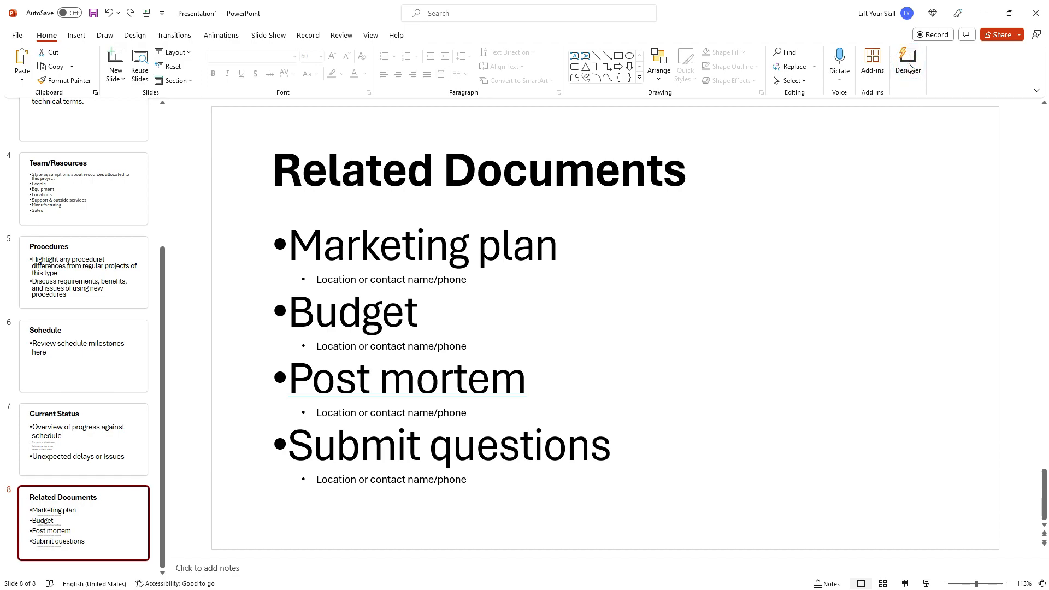
mouse_move(914, 80)
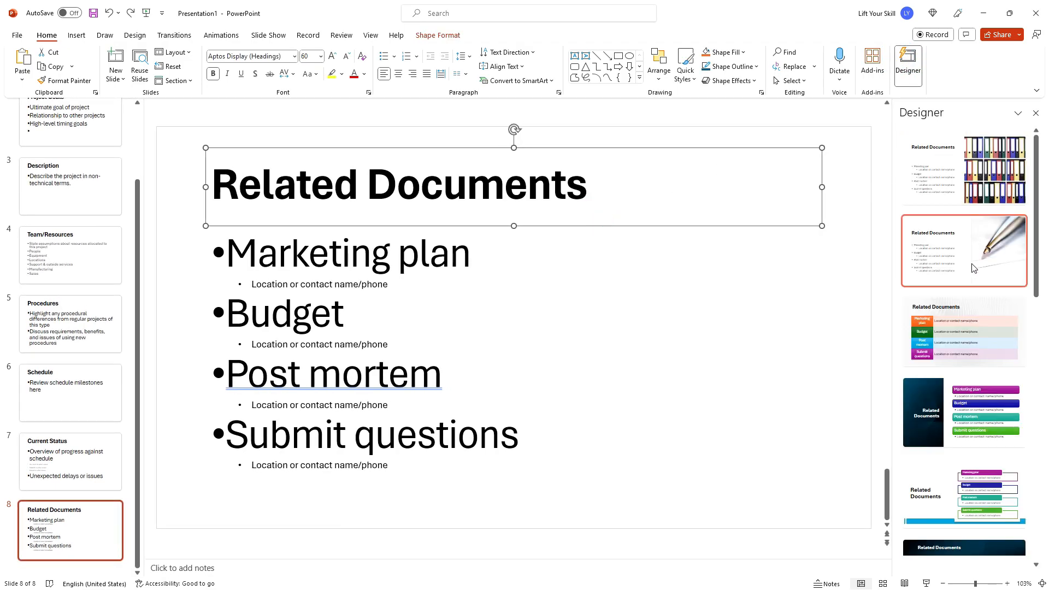
left_click(964, 413)
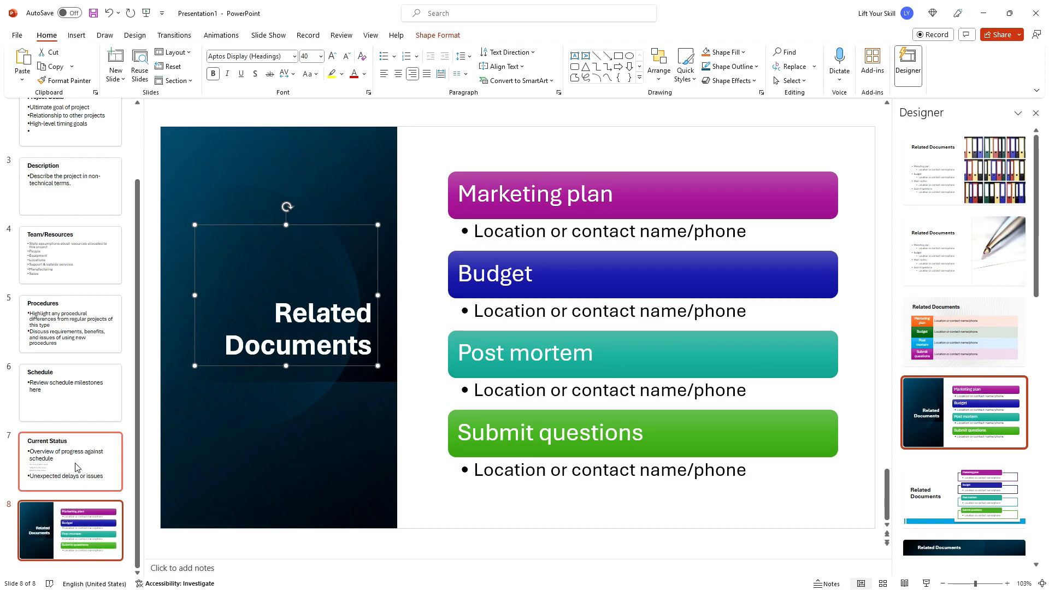
left_click(69, 462)
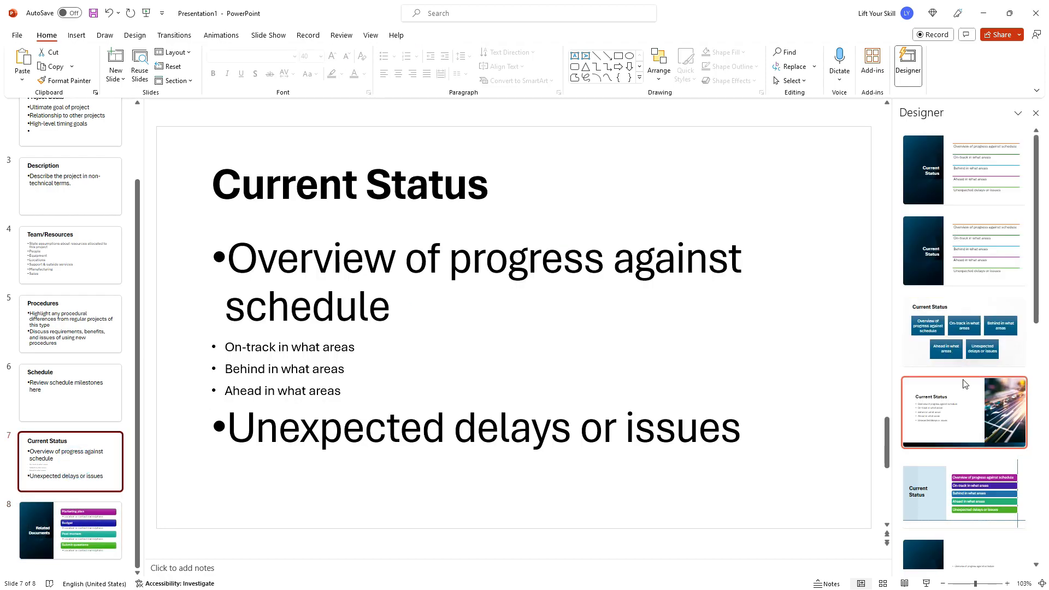
left_click(962, 411)
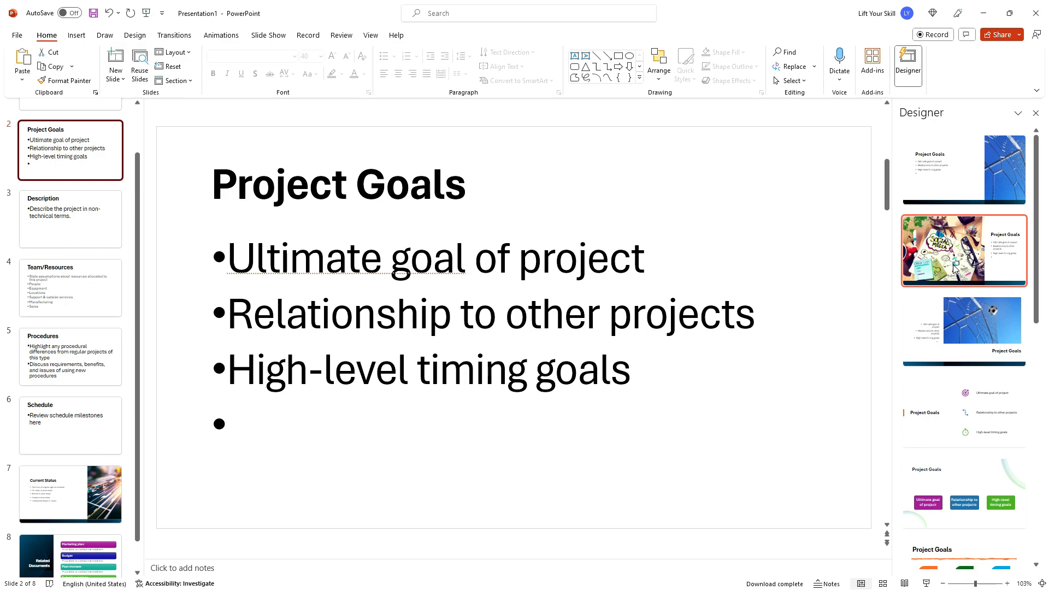
- Apply Designer picture layouts to the Project Goals and title slides
left_click(963, 251)
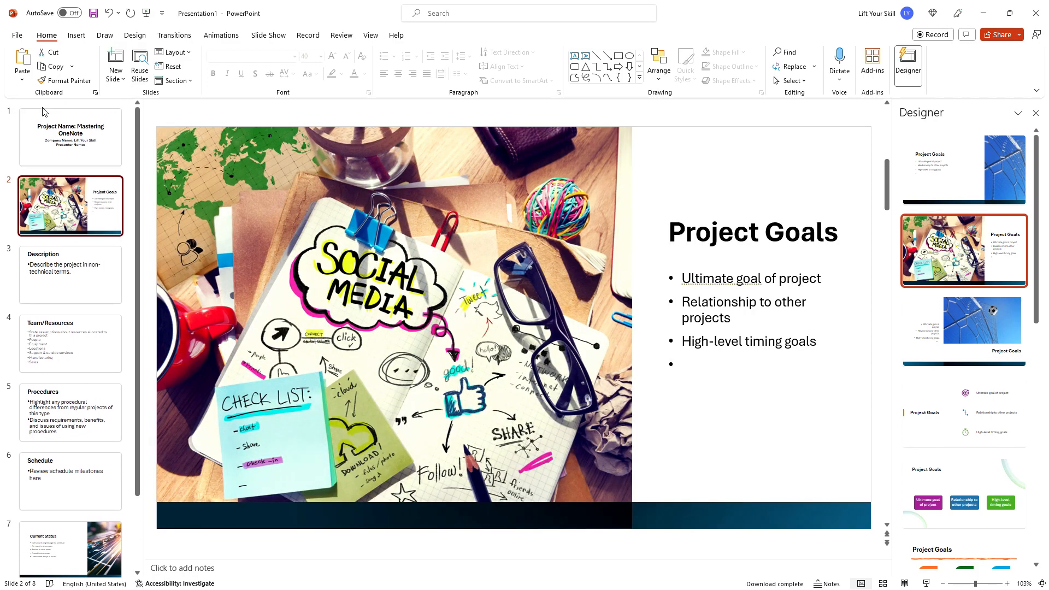
left_click(71, 137)
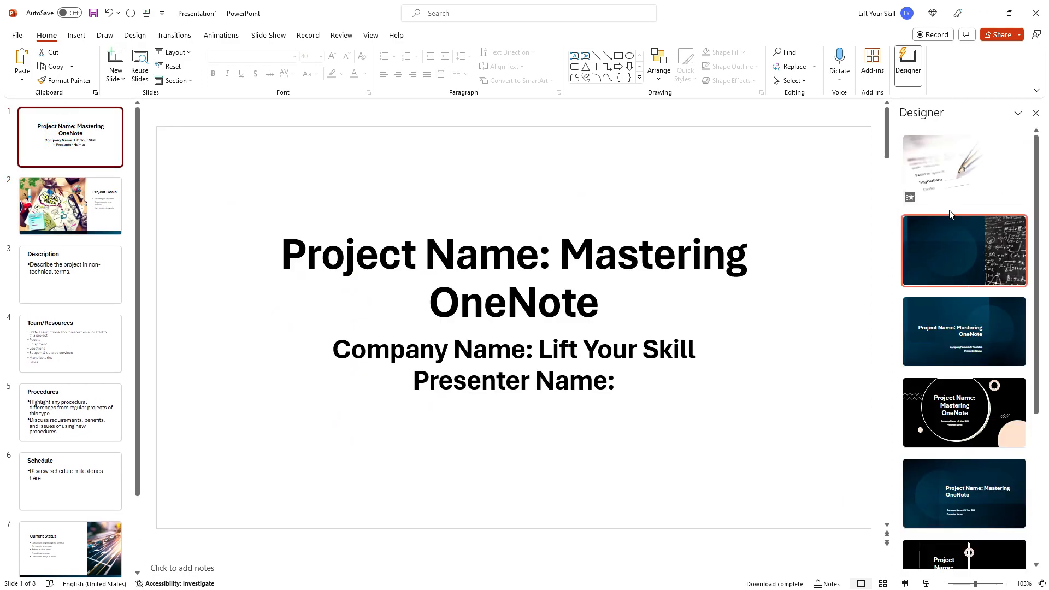
left_click(964, 169)
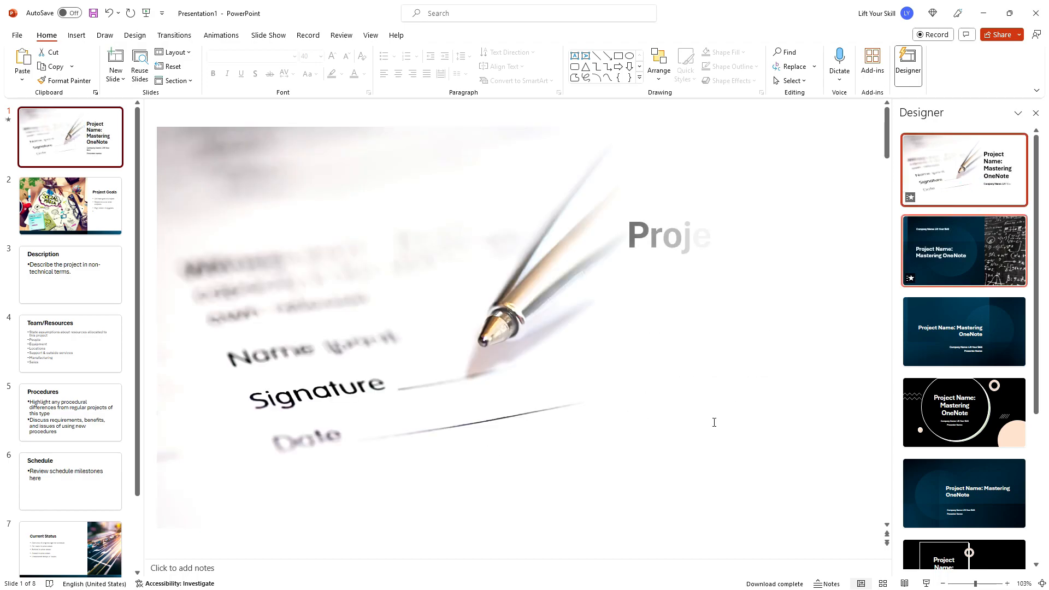
left_click(964, 412)
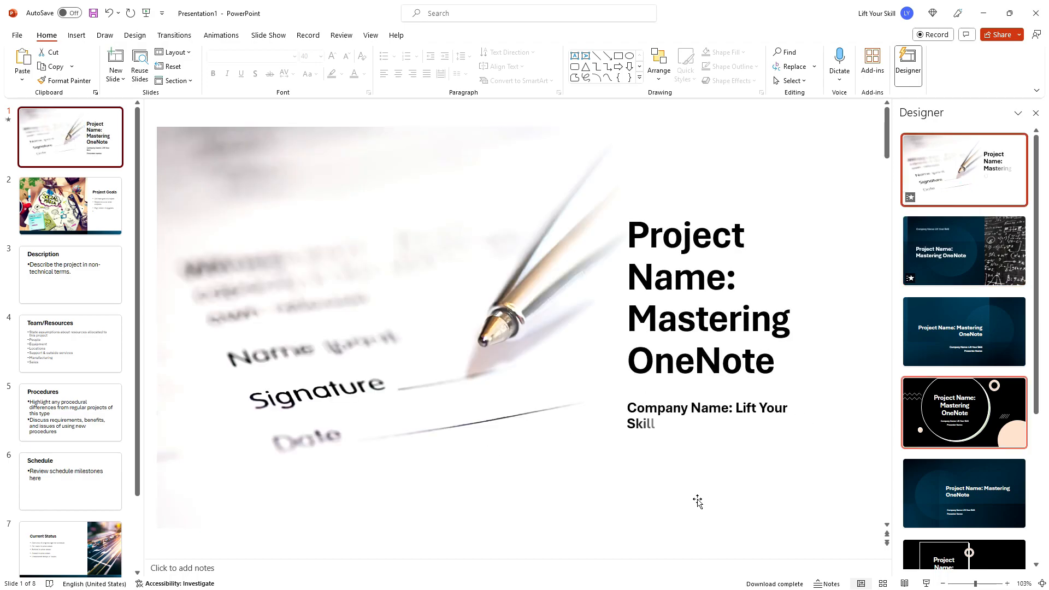